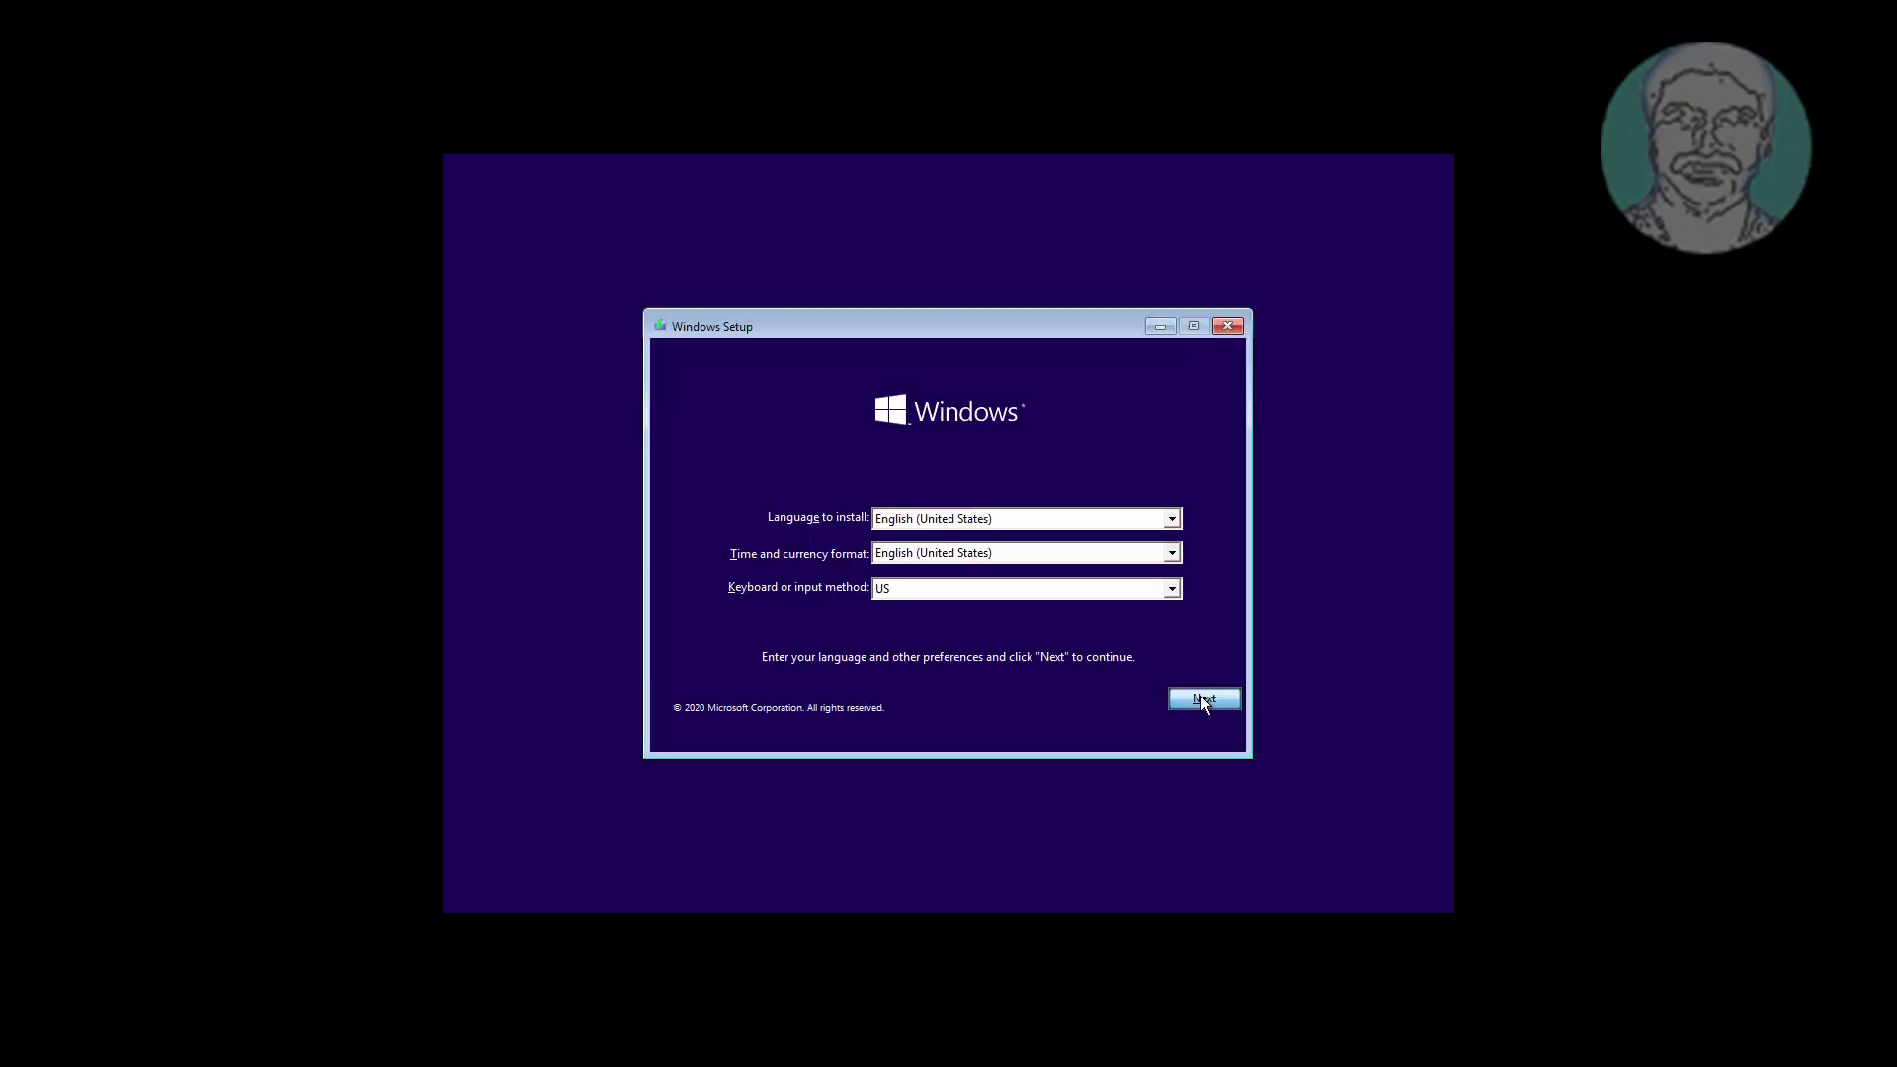
Go past the language screen through Troubleshoot advanced options to the recovery Command Prompt at X:\Sources.
left_click(1203, 700)
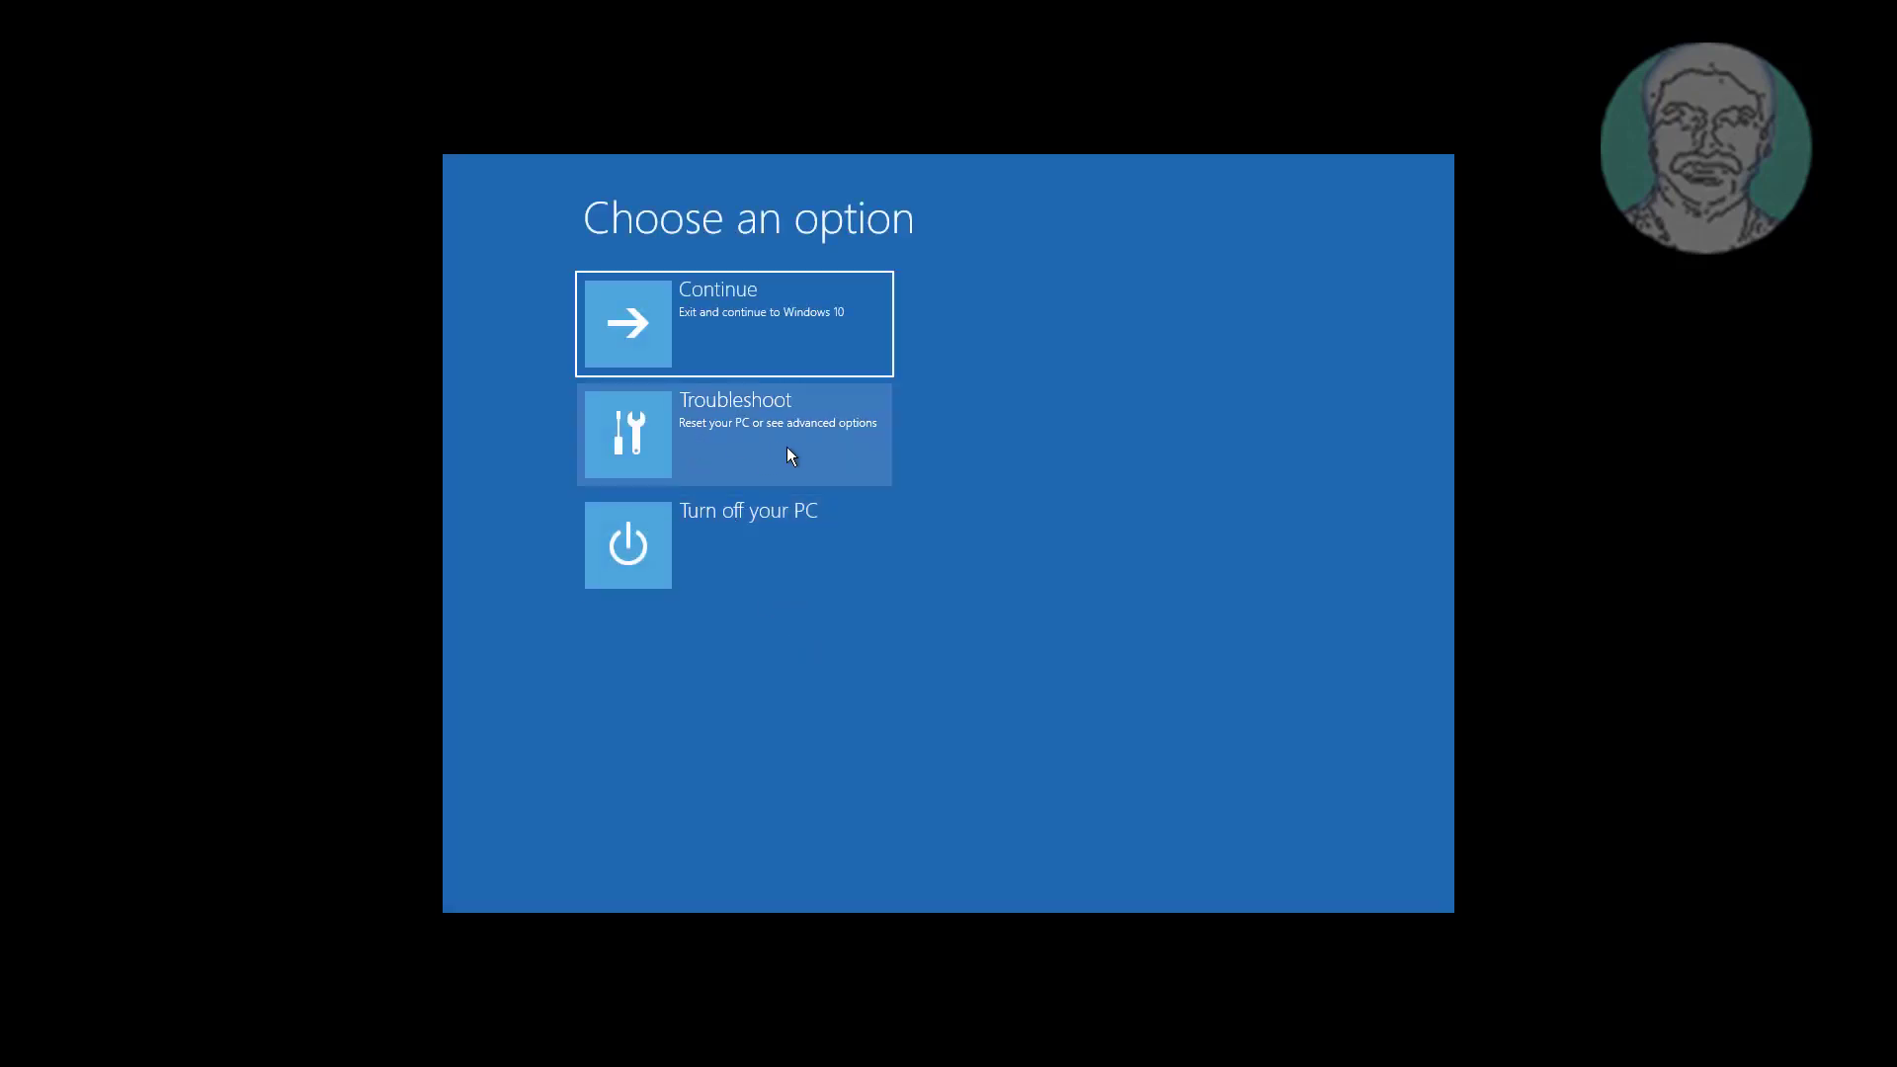
left_click(735, 433)
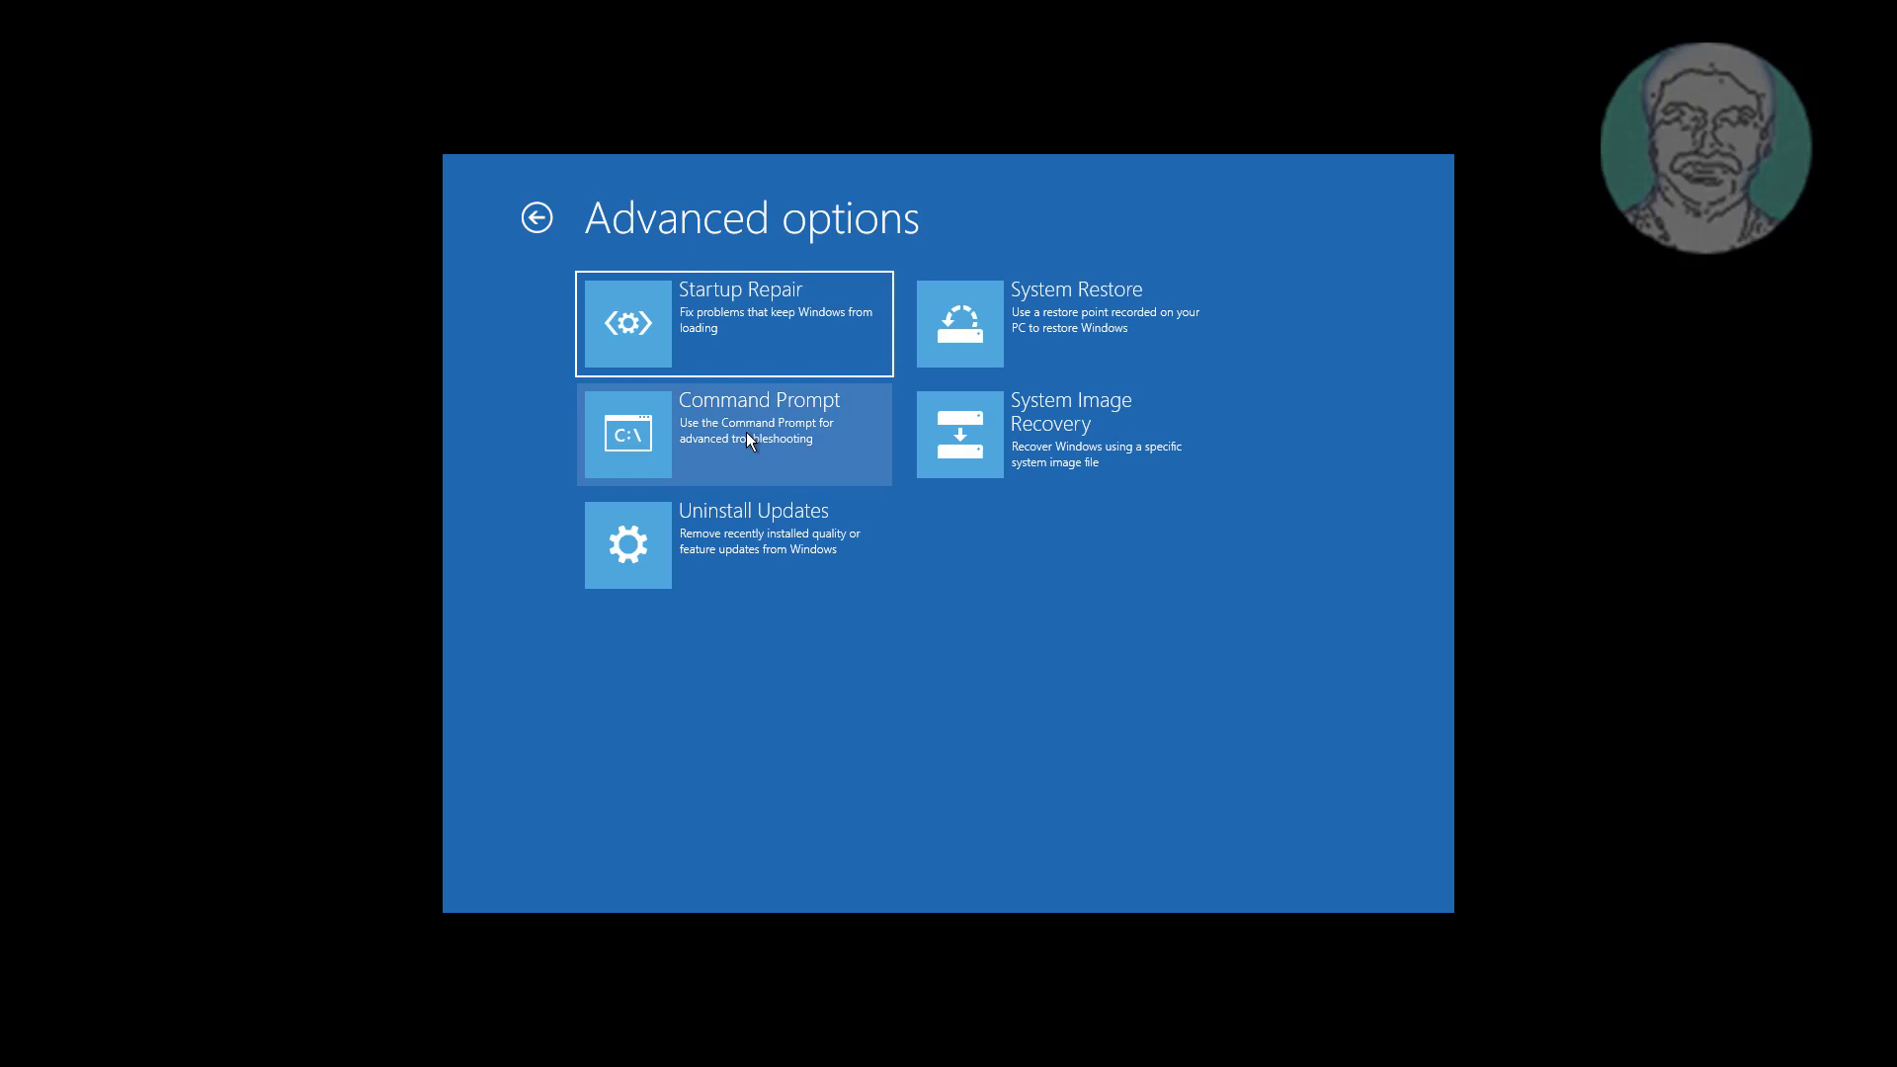
left_click(736, 434)
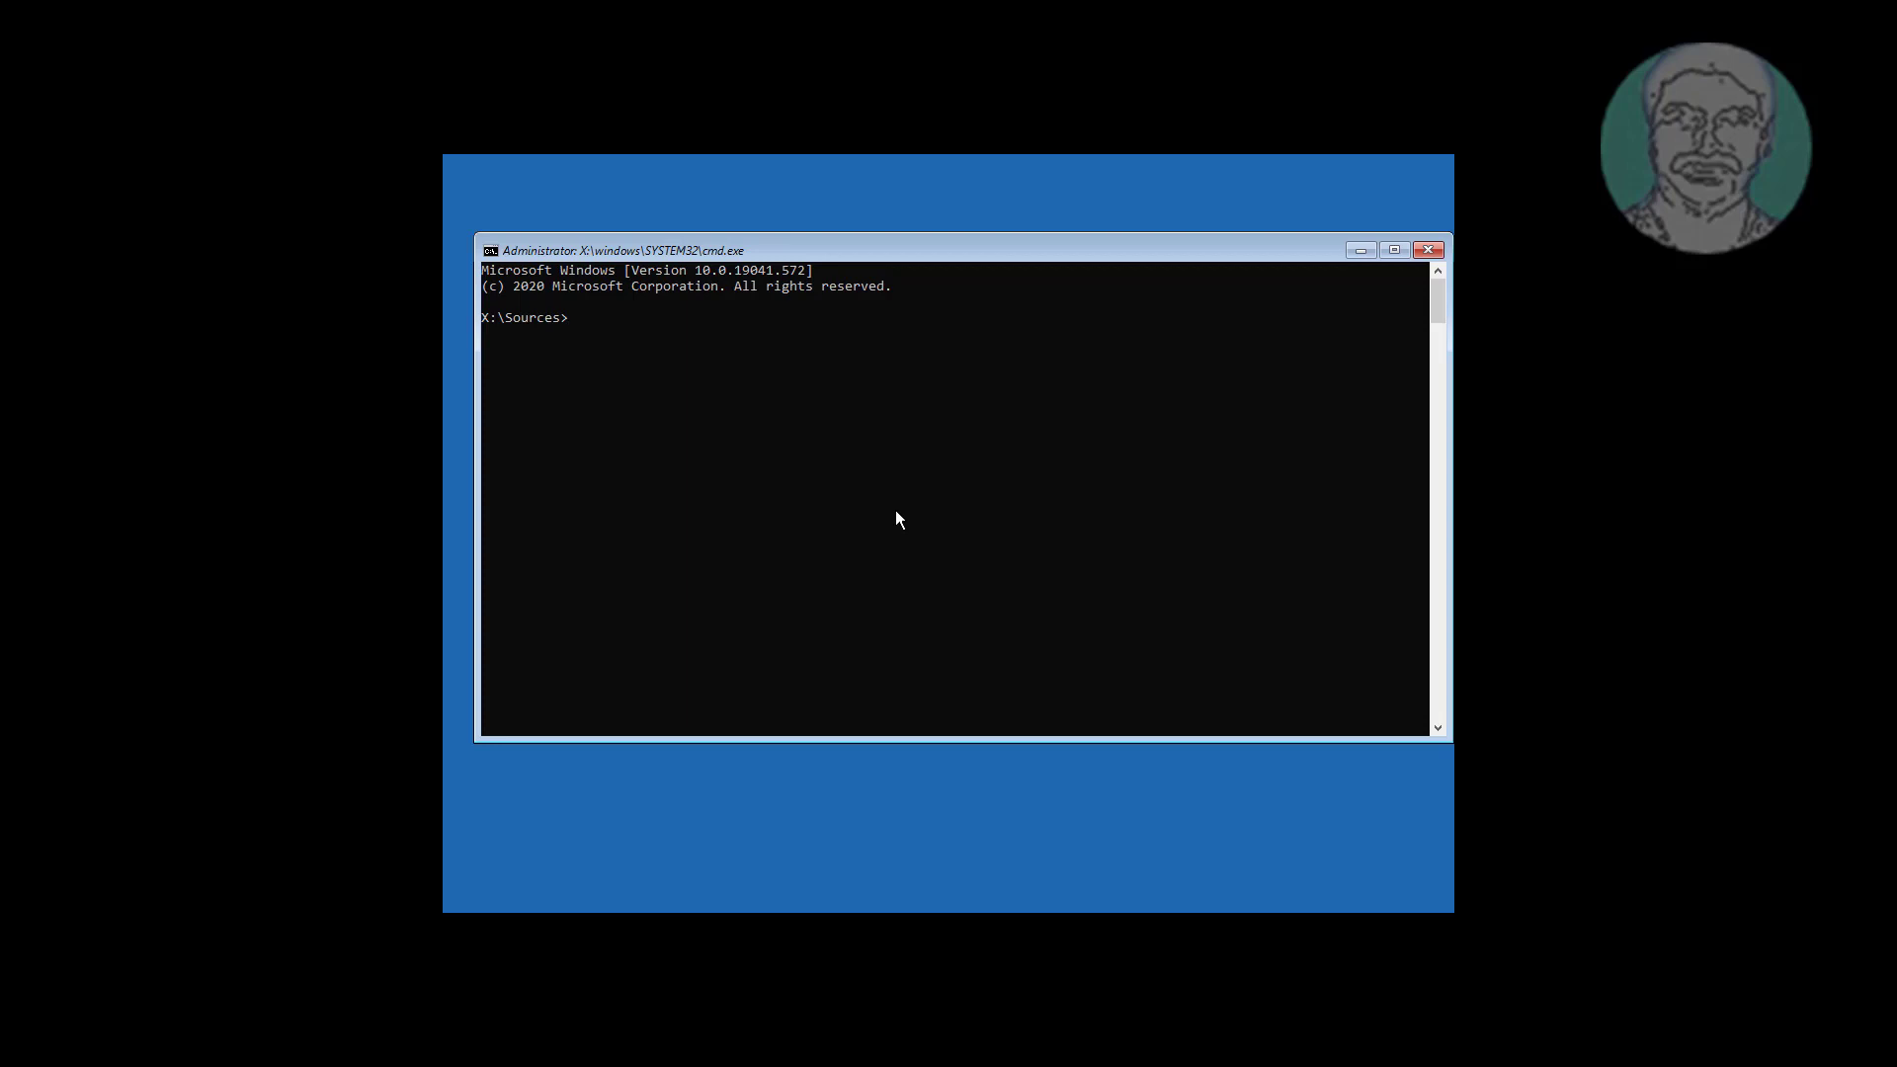
Run bcdedit to list the Windows Boot Manager and Boot Loader entries on partition C:.
left_click(1393, 249)
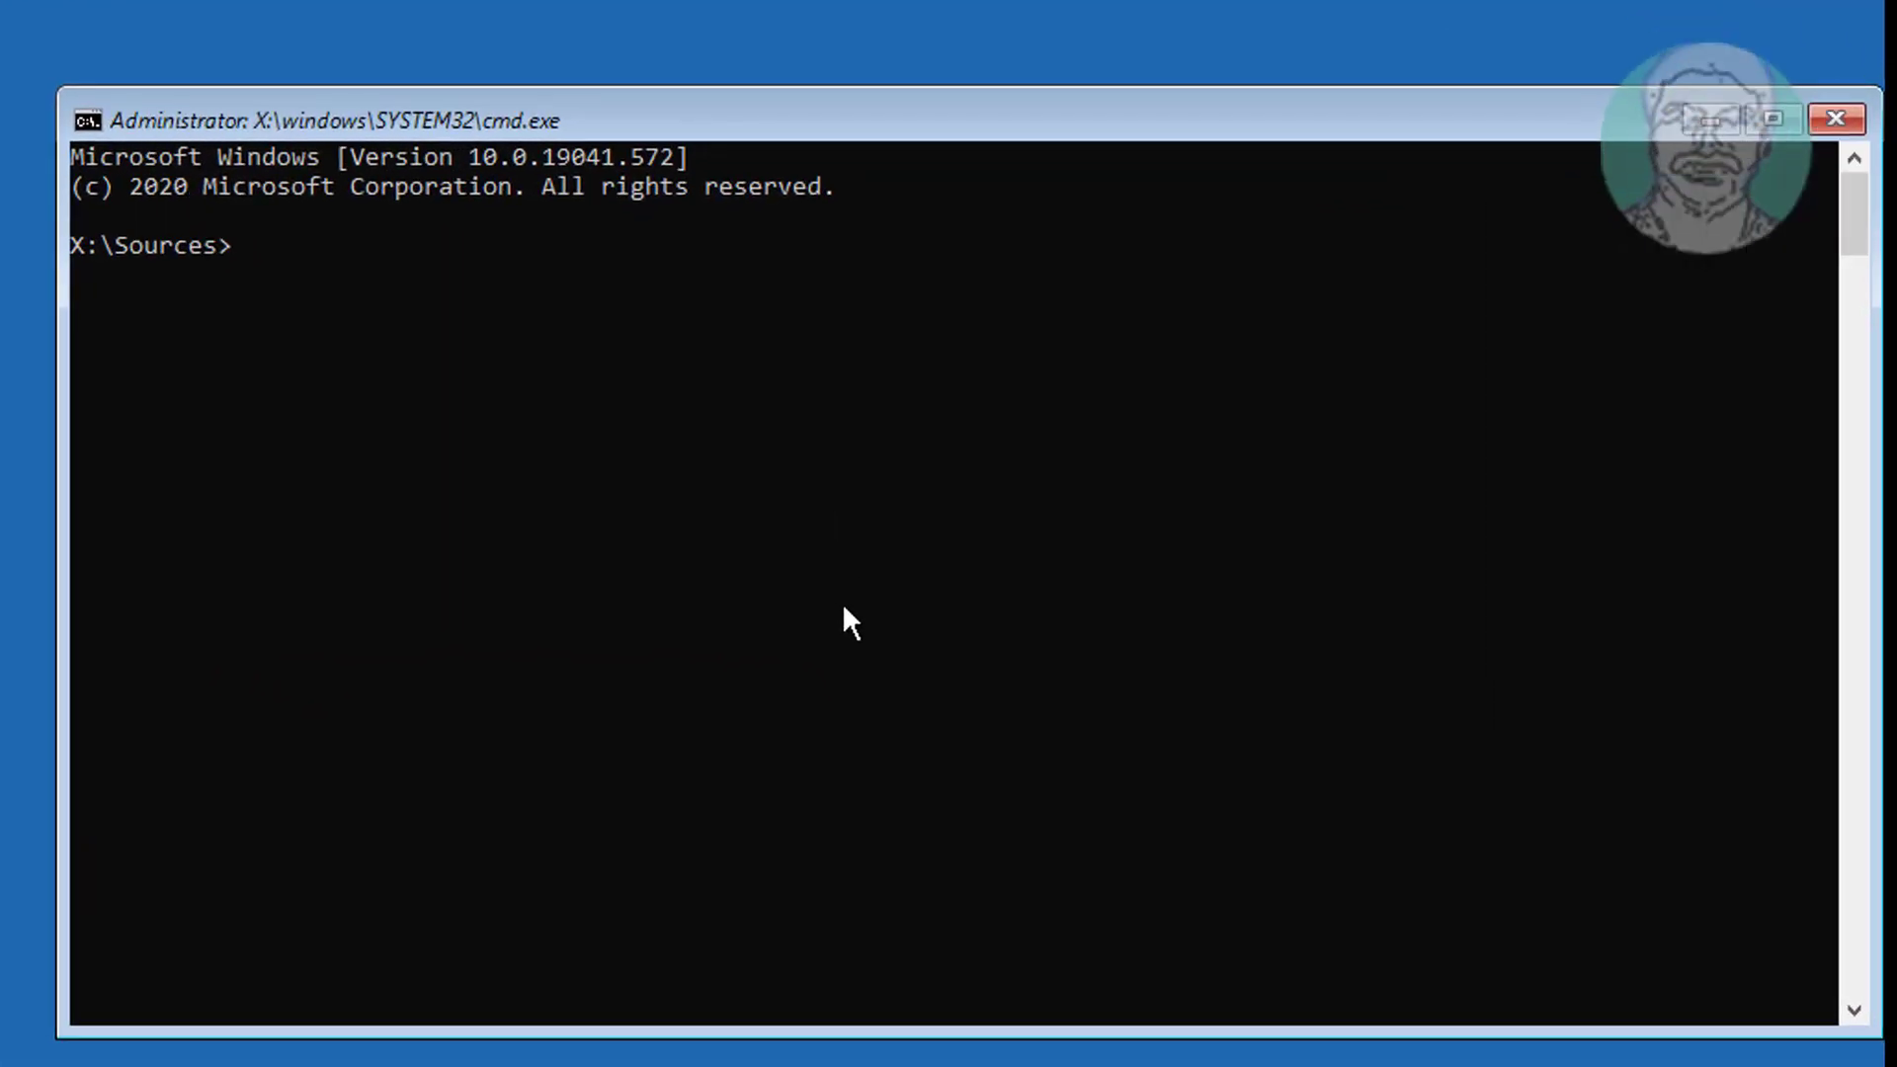
type("bcd")
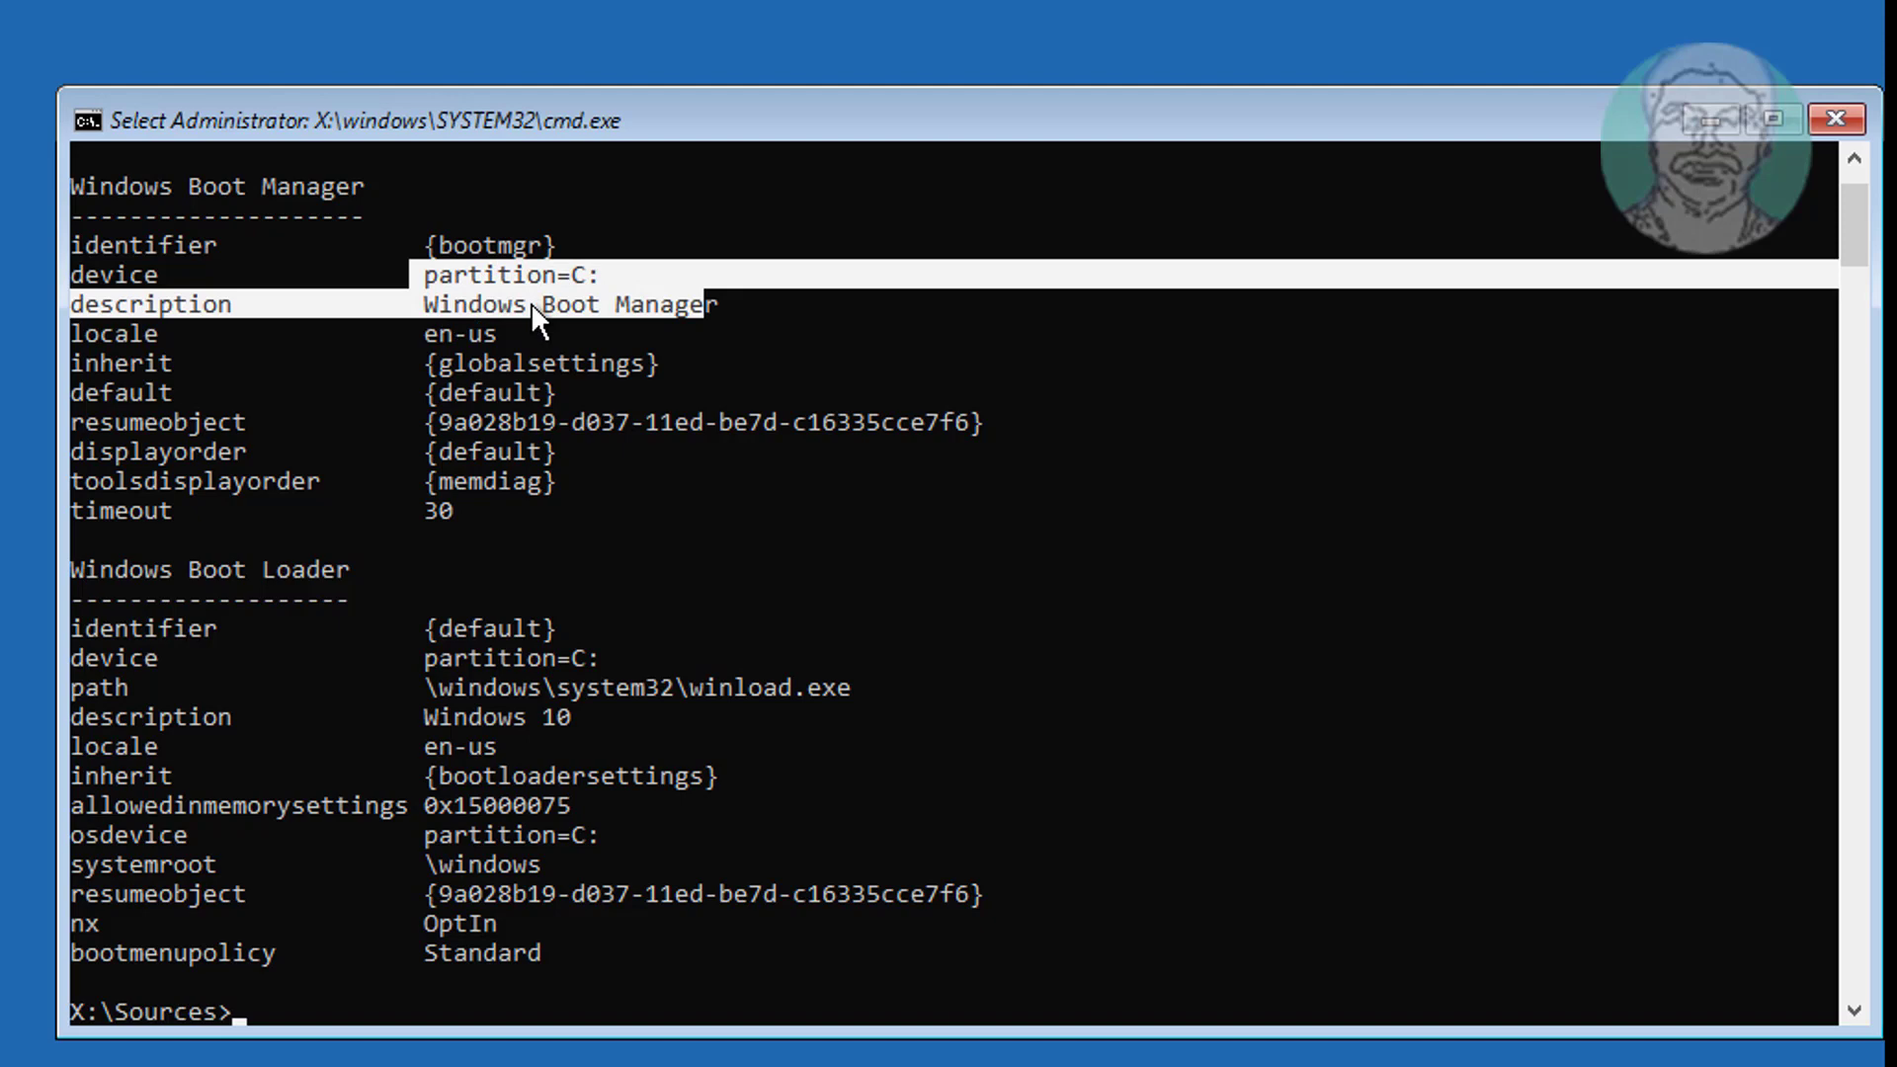
mouse_move(170, 684)
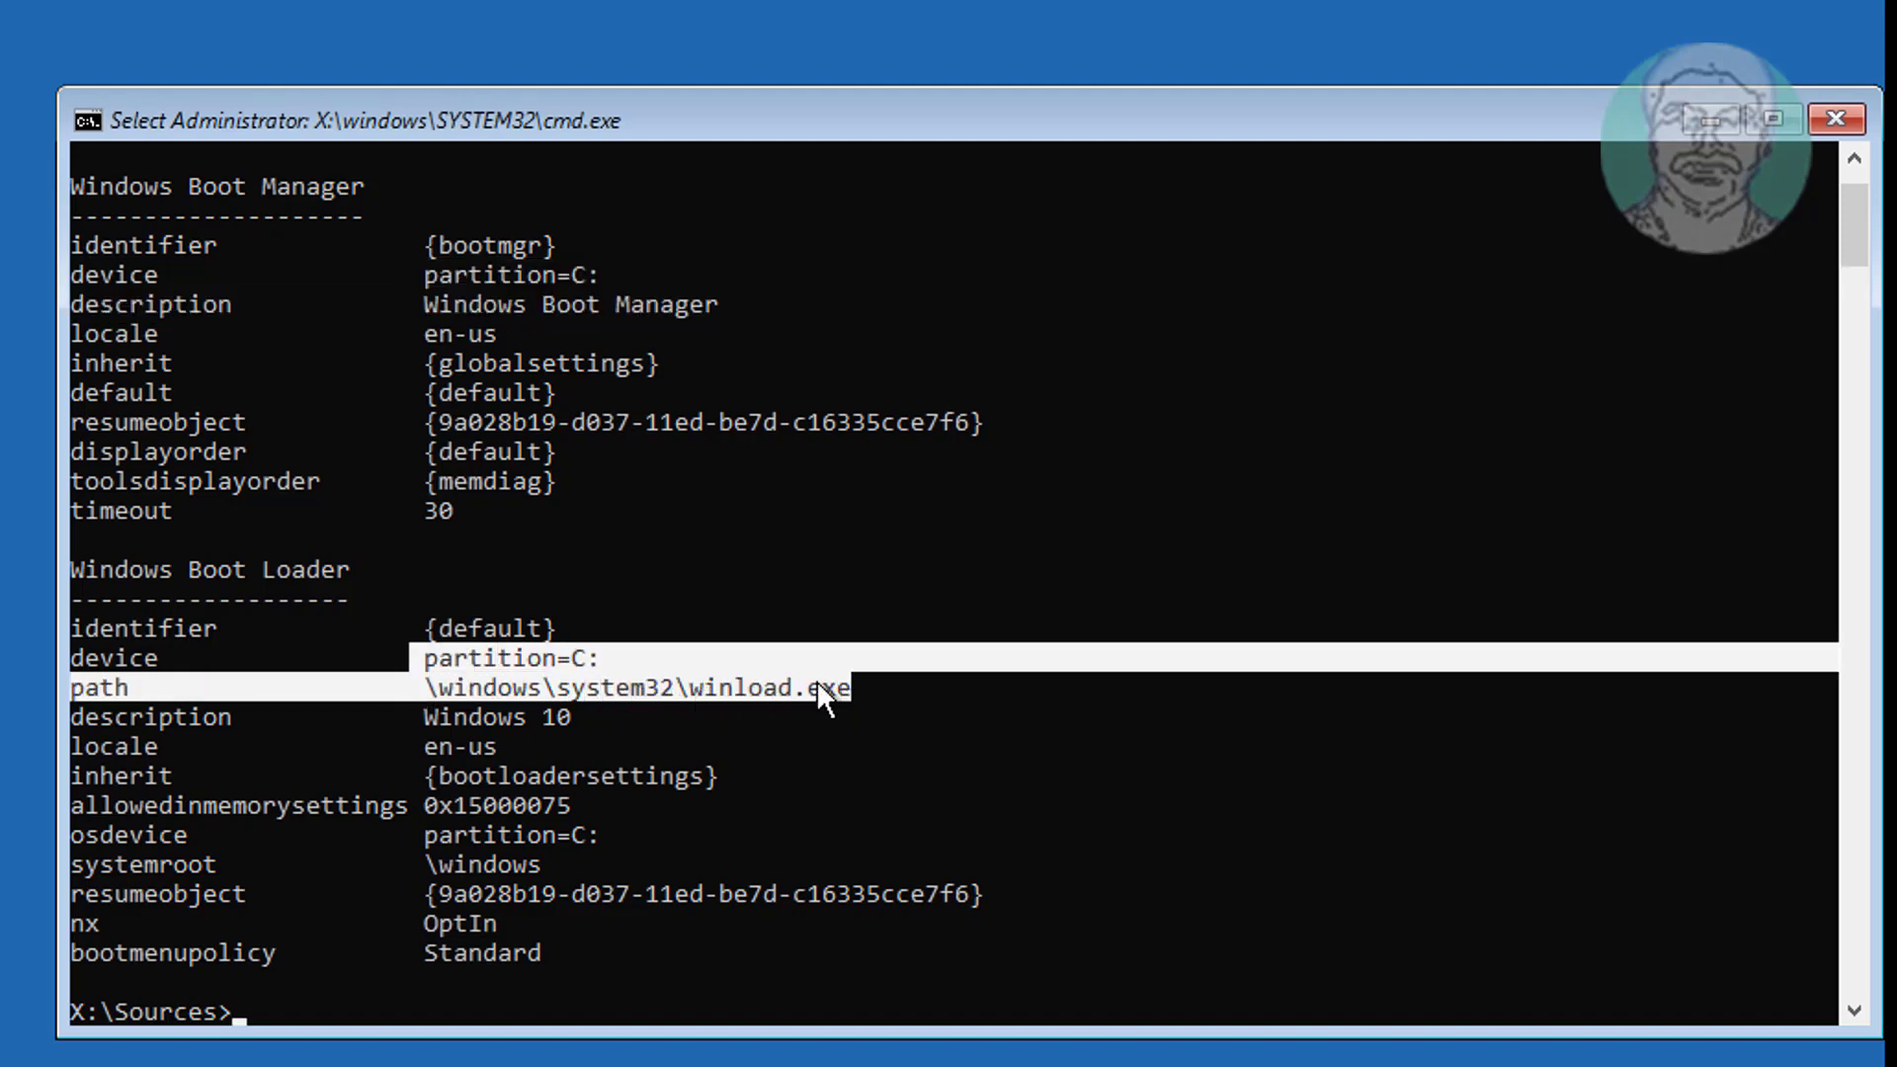
mouse_move(539, 680)
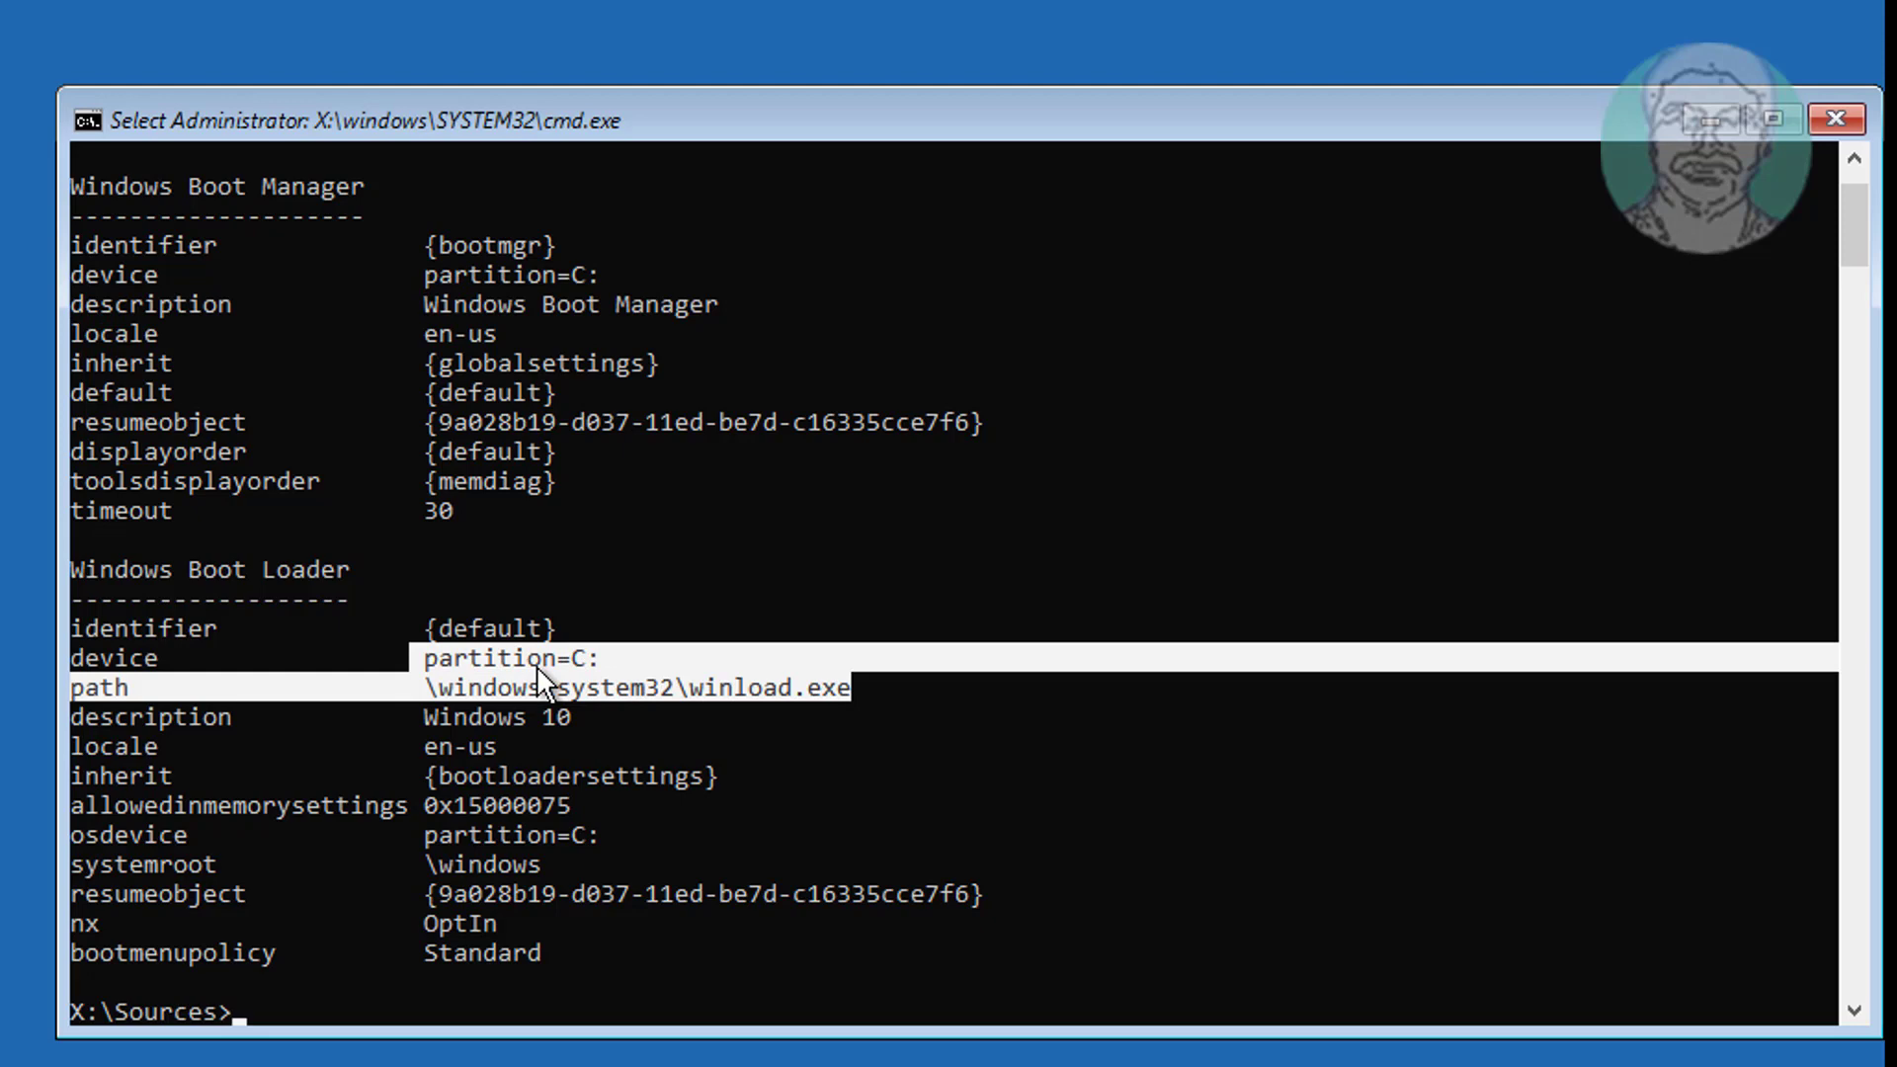
mouse_move(705, 745)
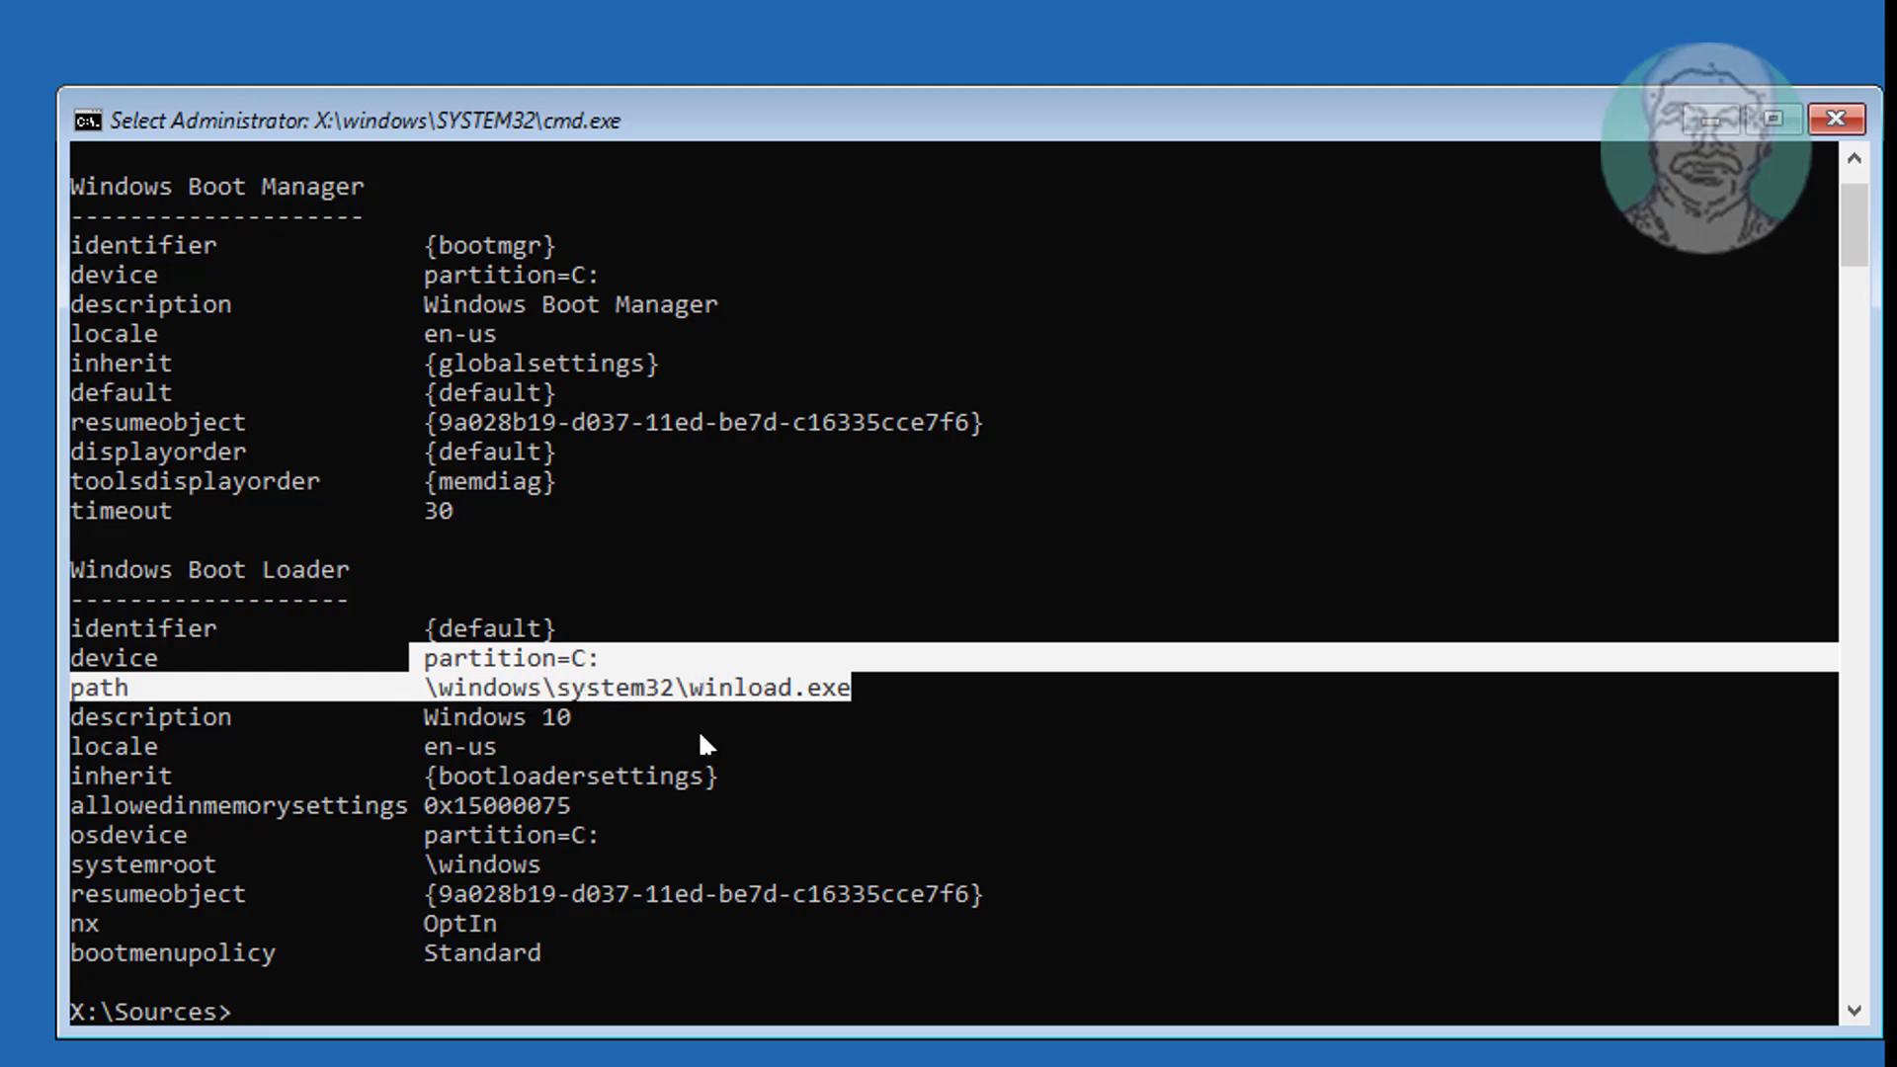
mouse_move(621, 893)
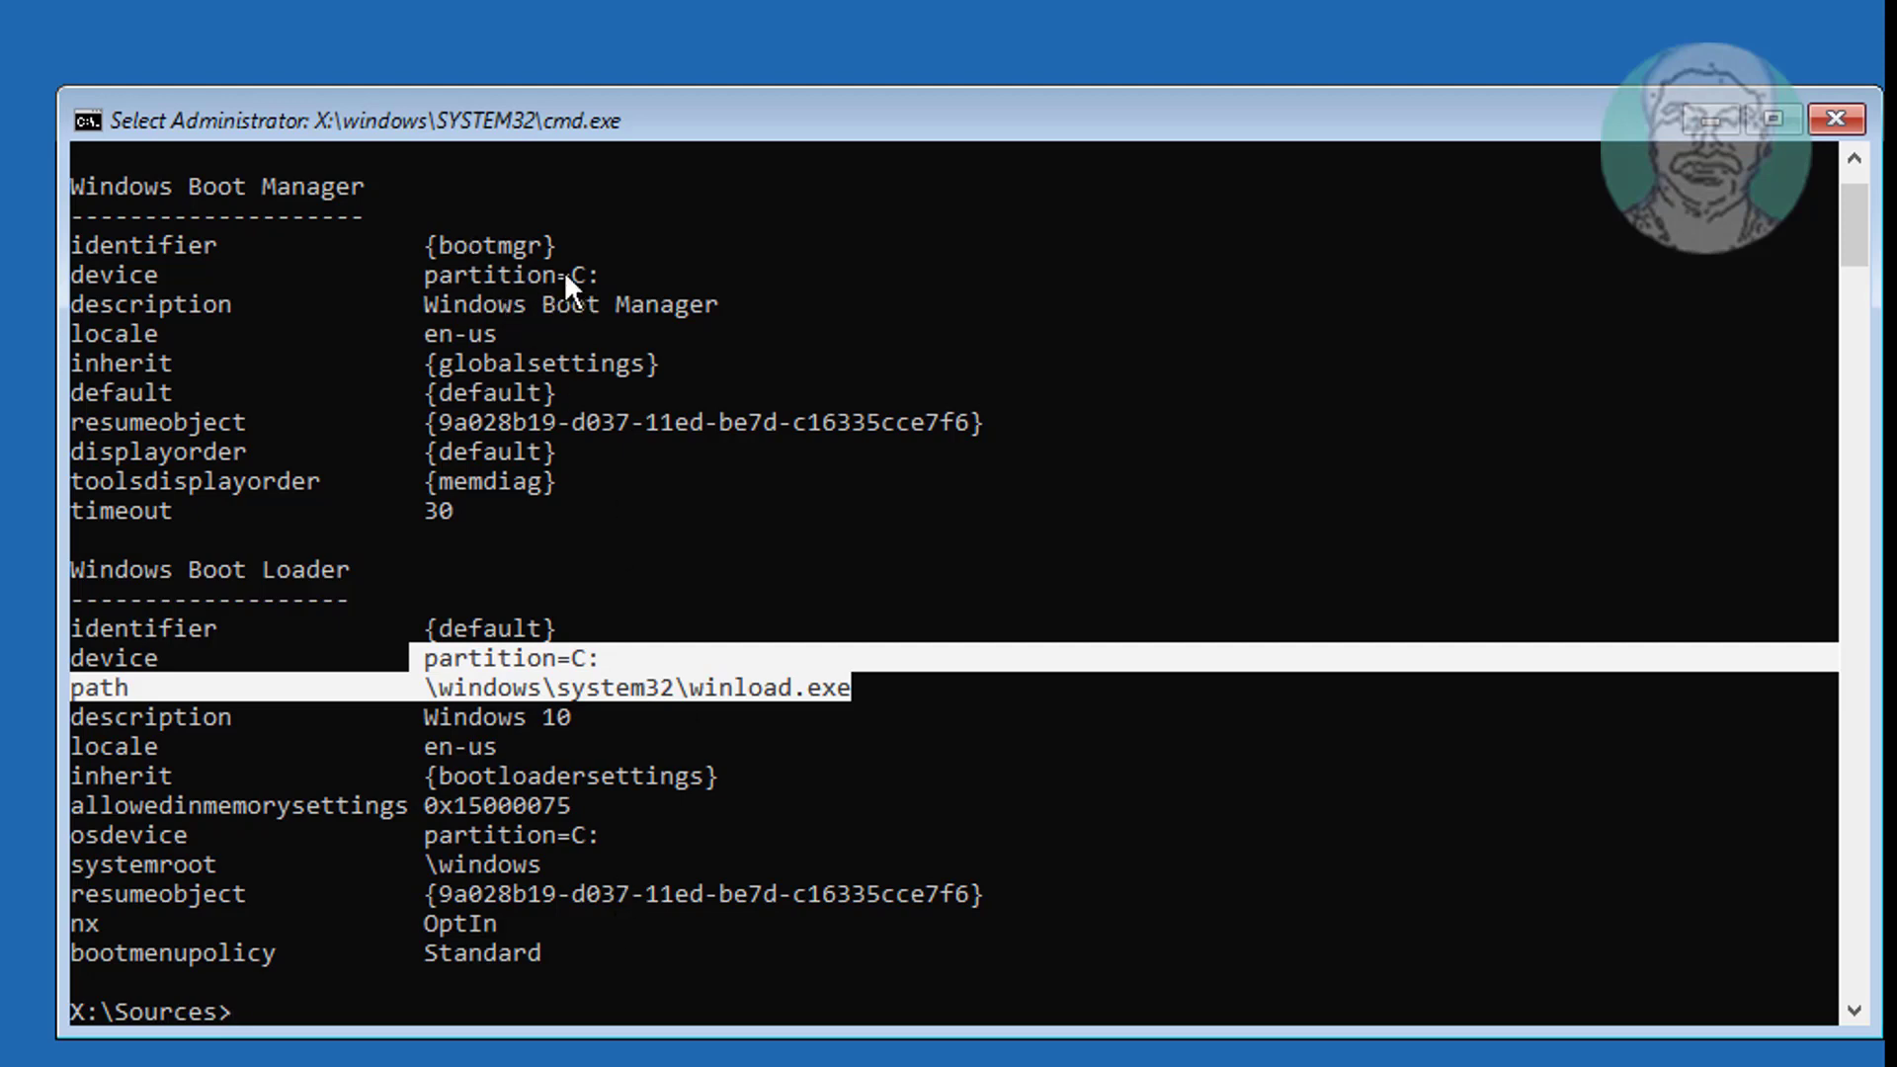
mouse_move(1043, 923)
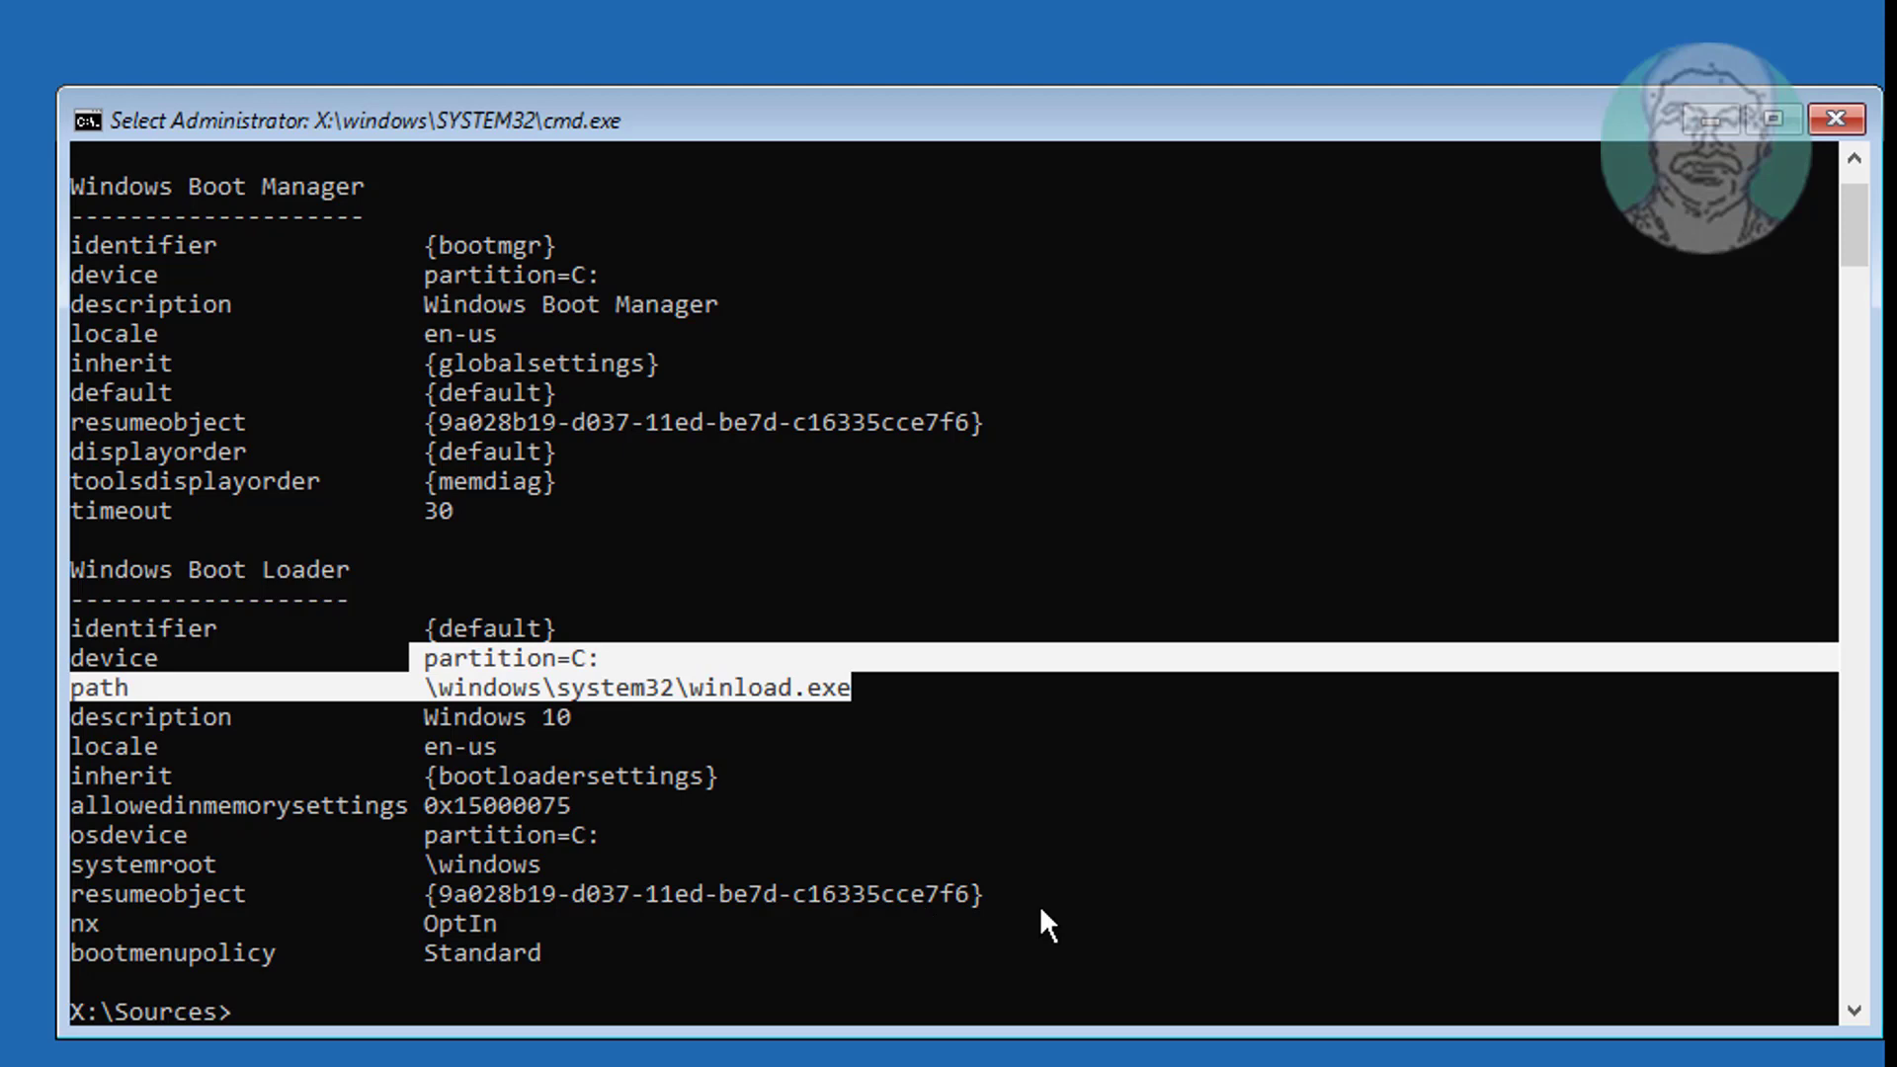
In DiskPart, list disks, select disk 0 and list its volumes including the 119 GB C partition.
type("diskpart")
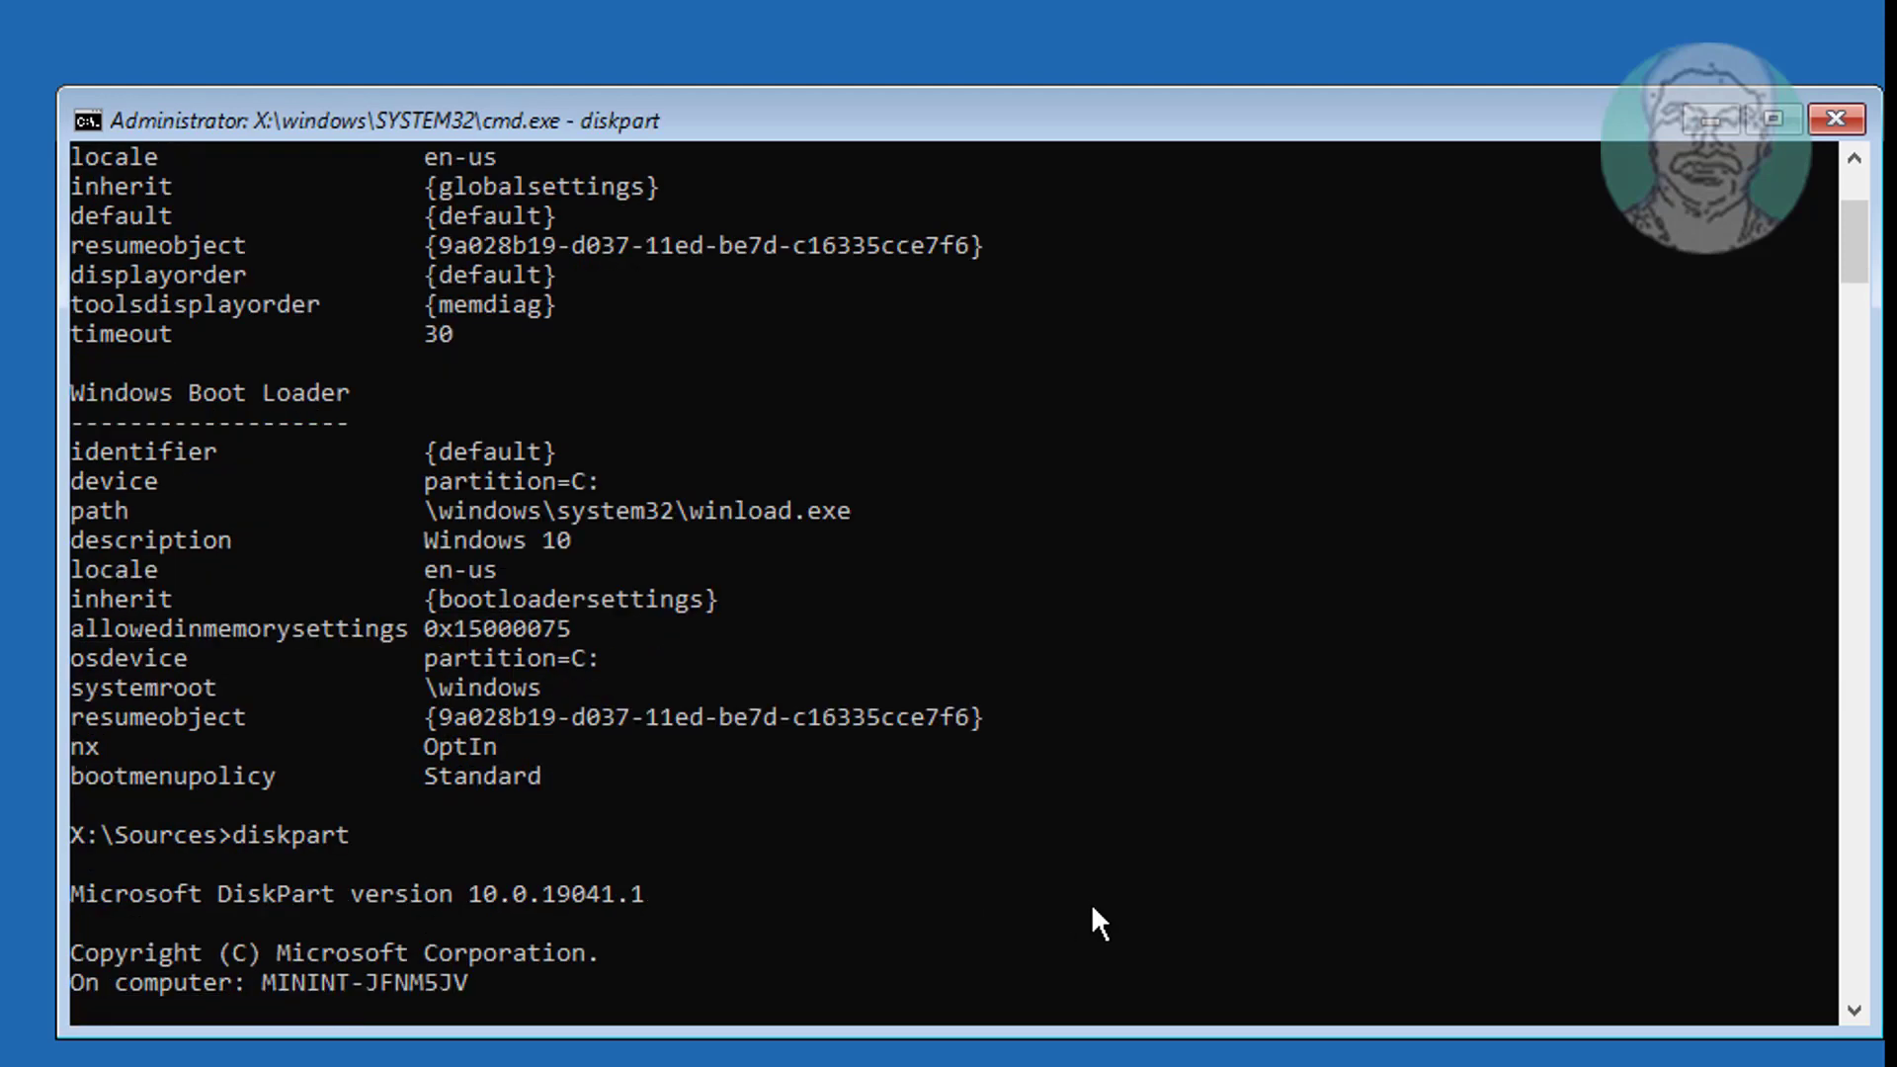
type("list disk")
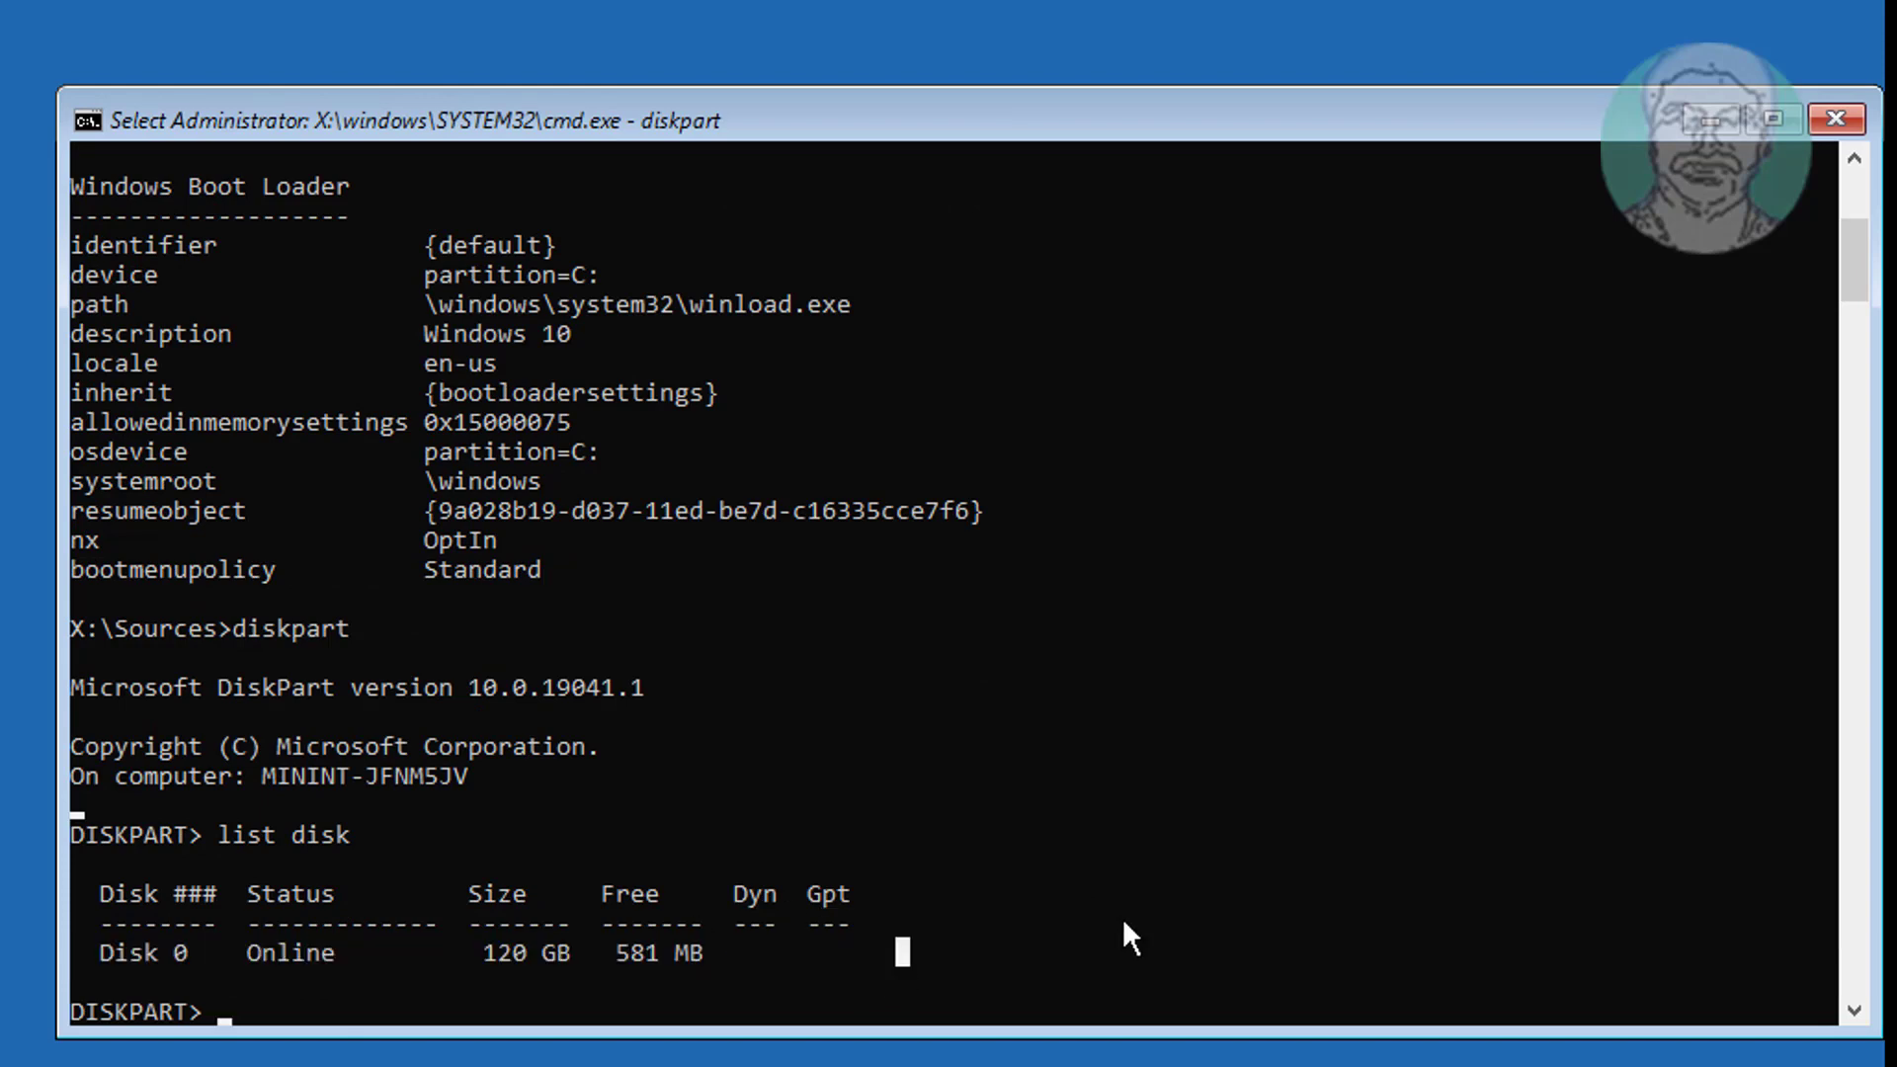
type("sel disk 0")
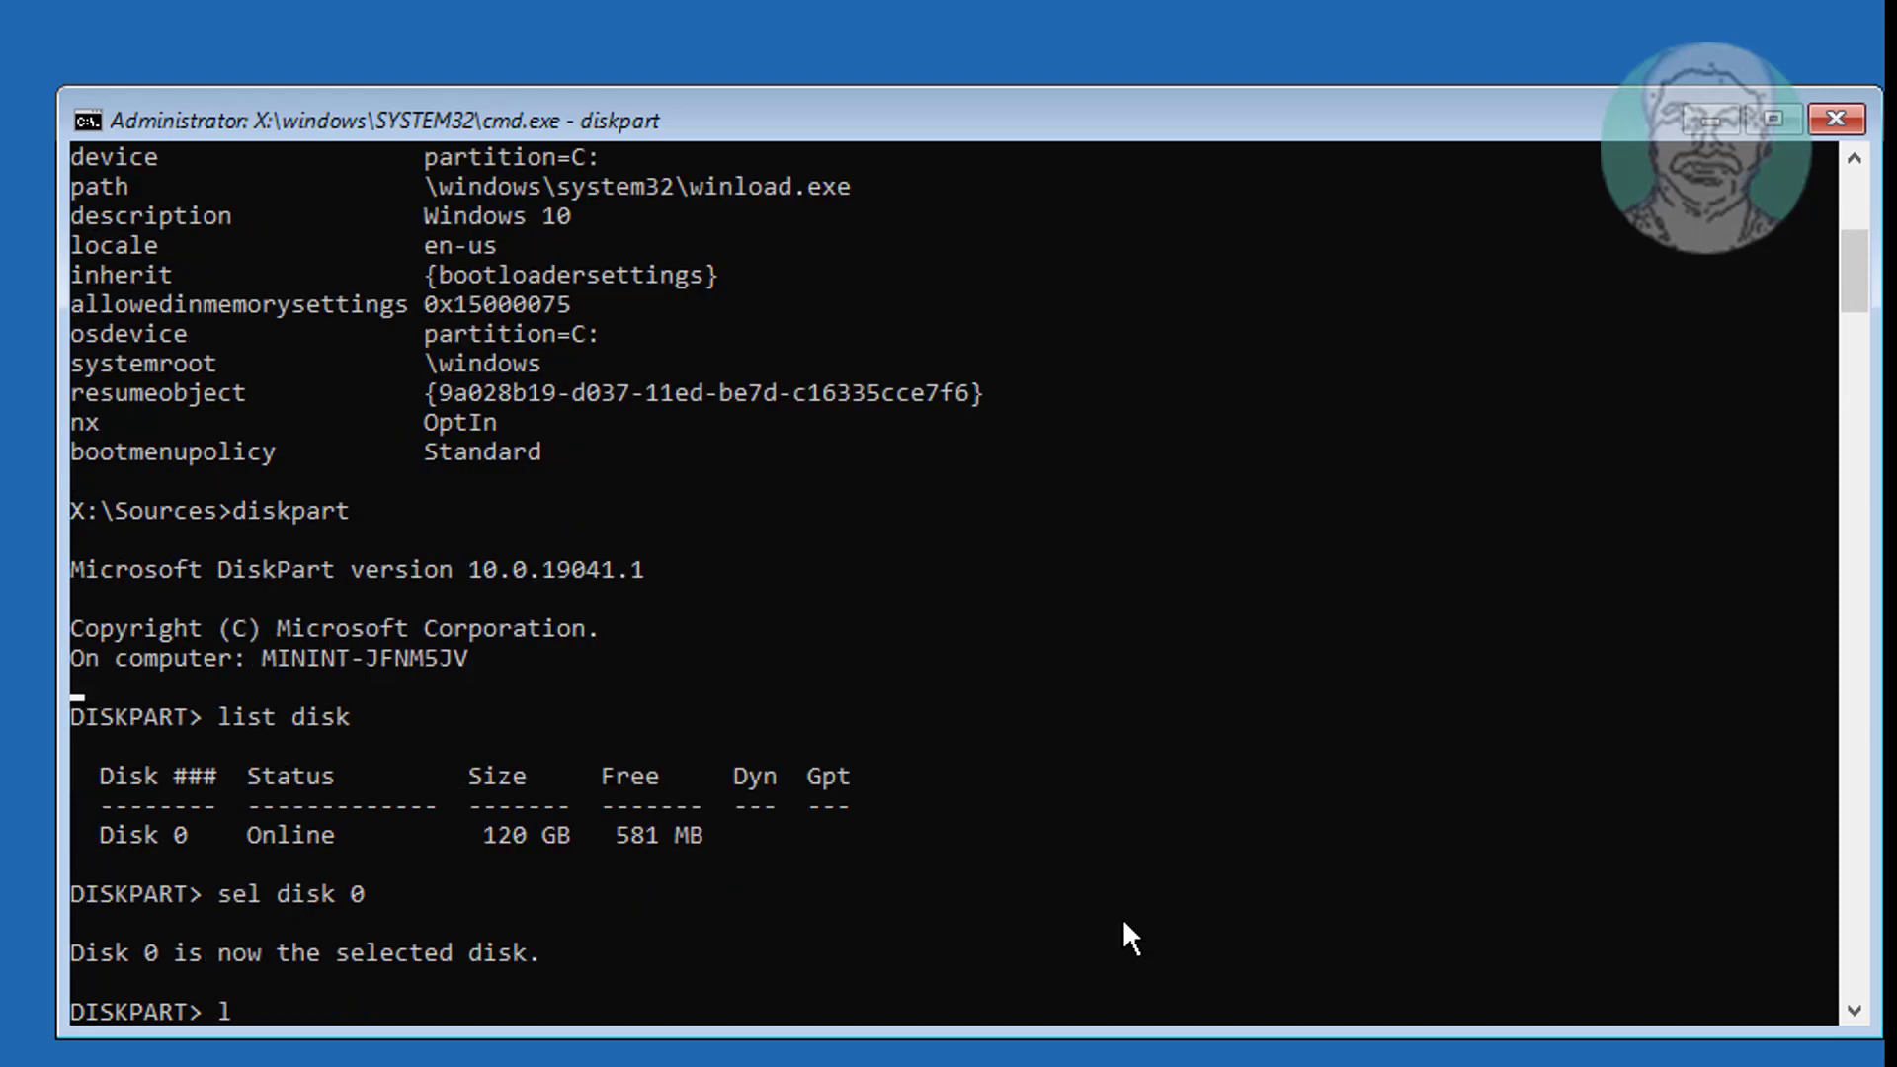
type("list vol")
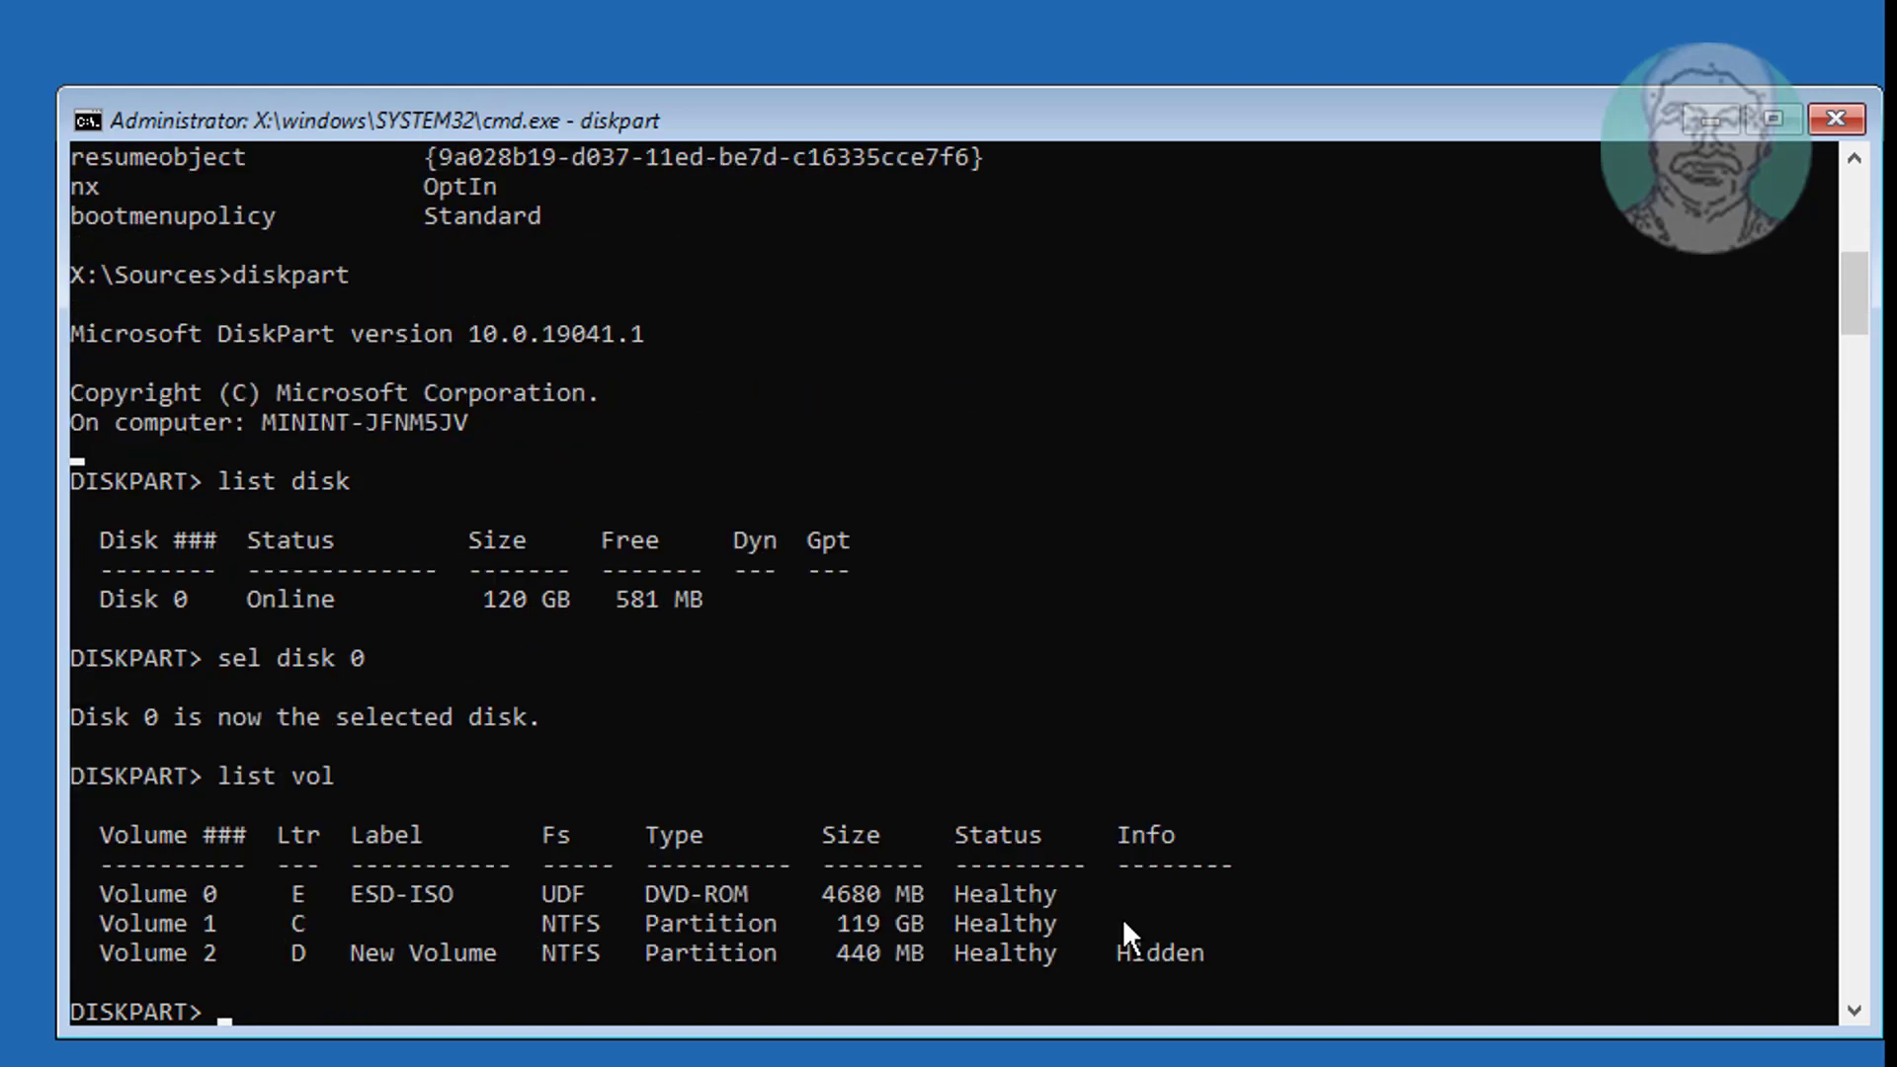
mouse_move(166, 931)
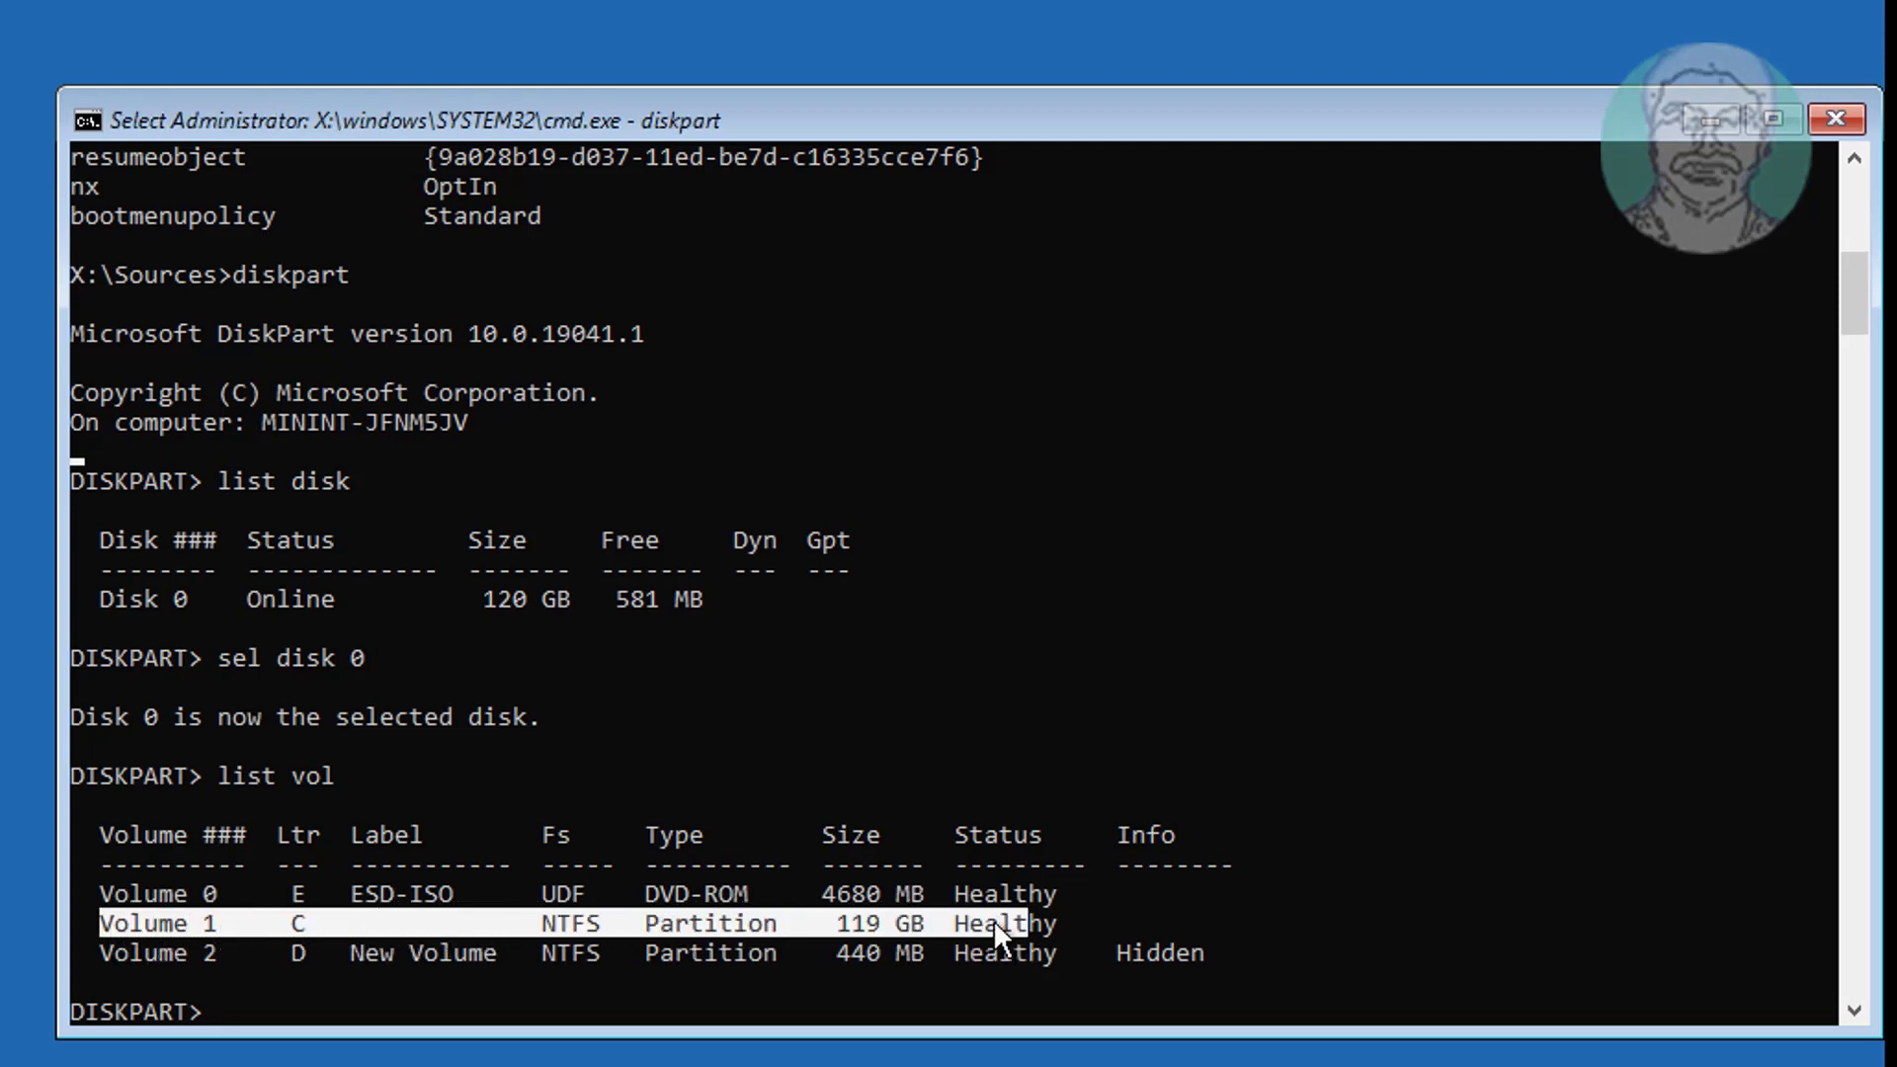
mouse_move(581, 848)
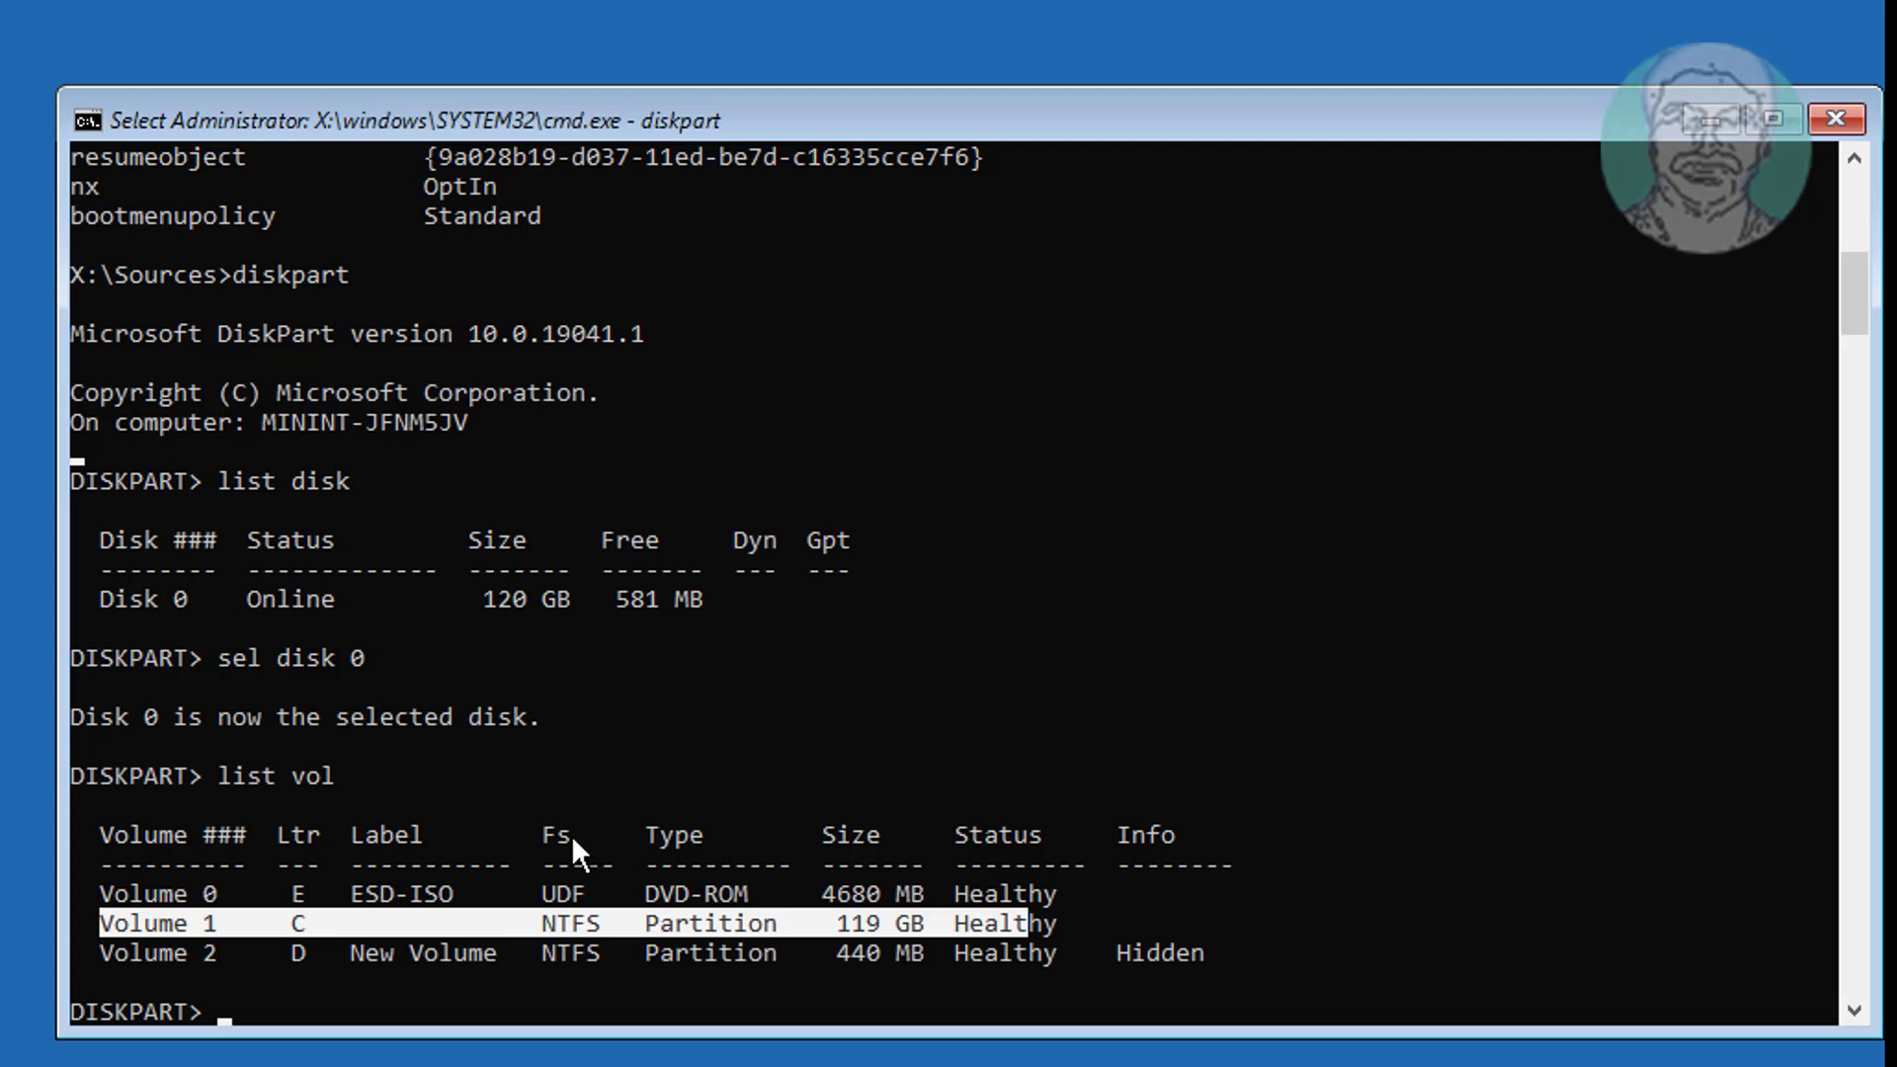
Select volume 1, mark it active and exit DiskPart back to X:\Sources.
type("sel vol 1")
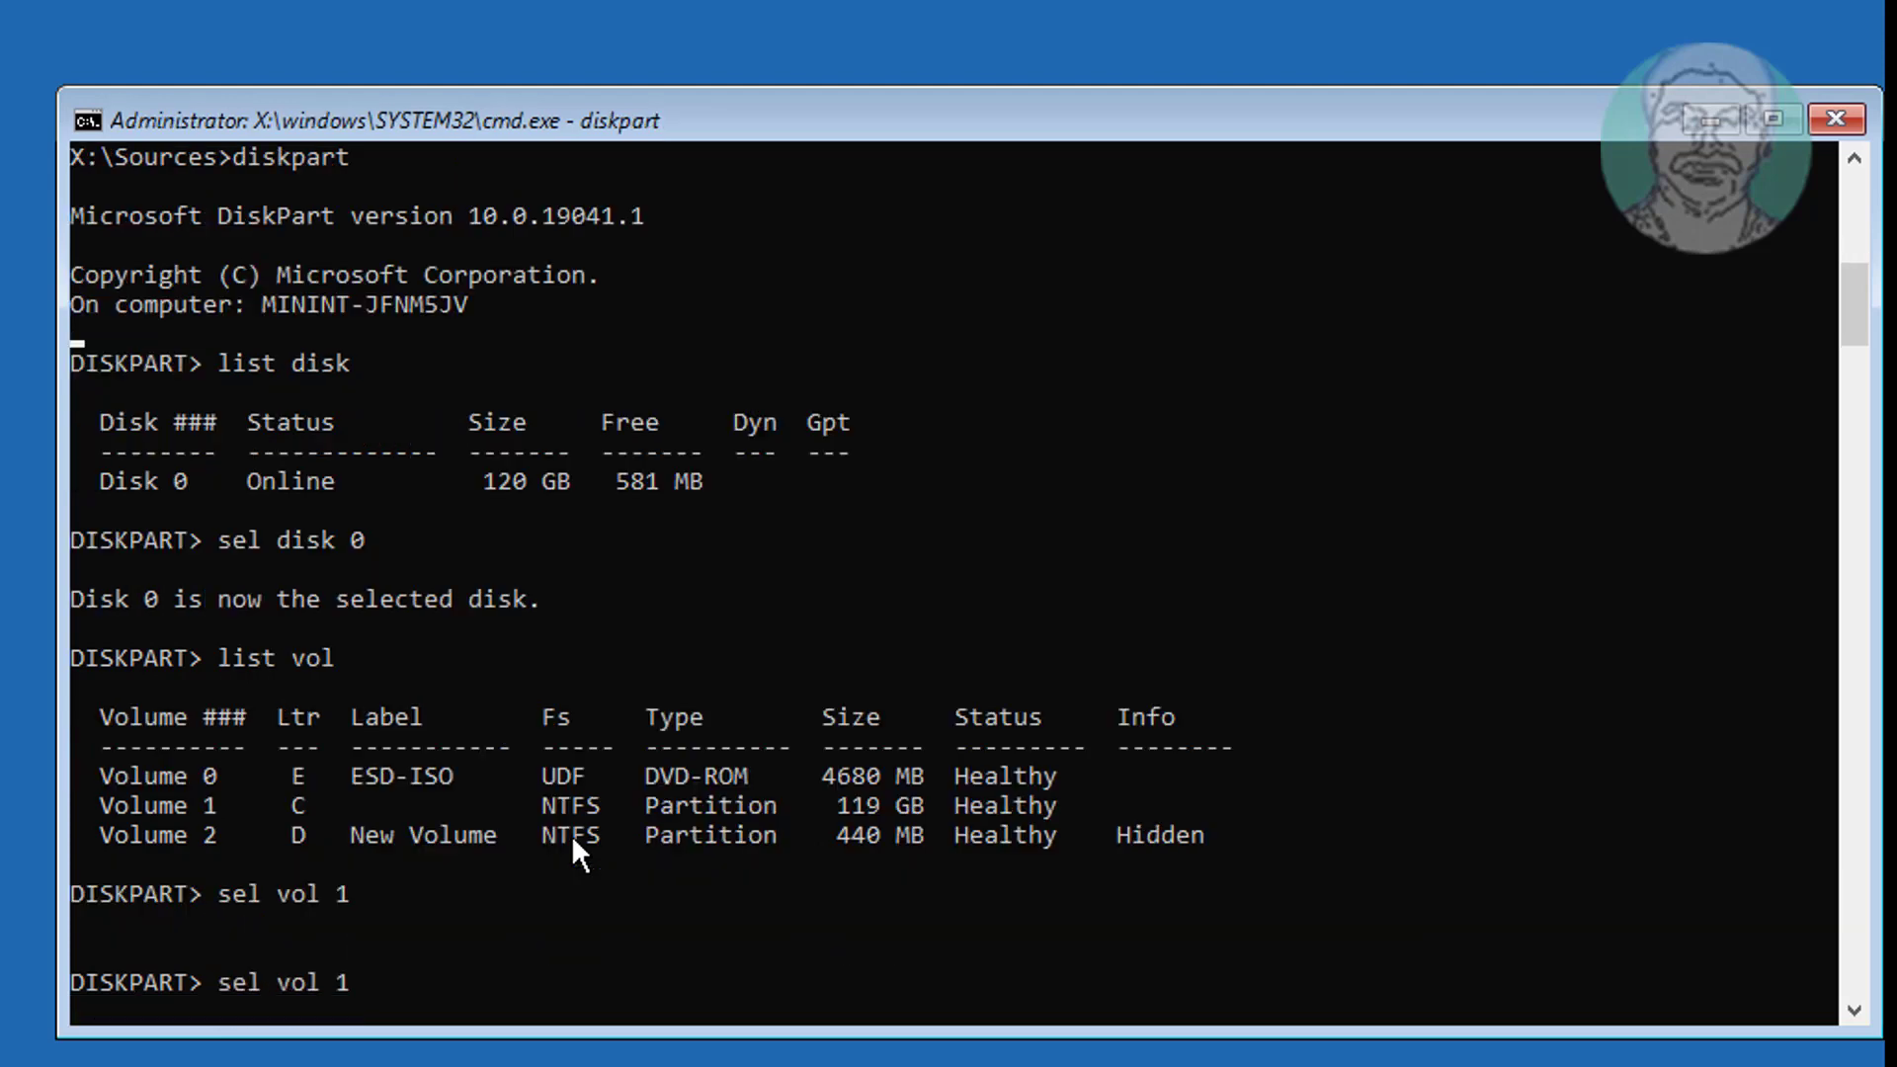
type("ac")
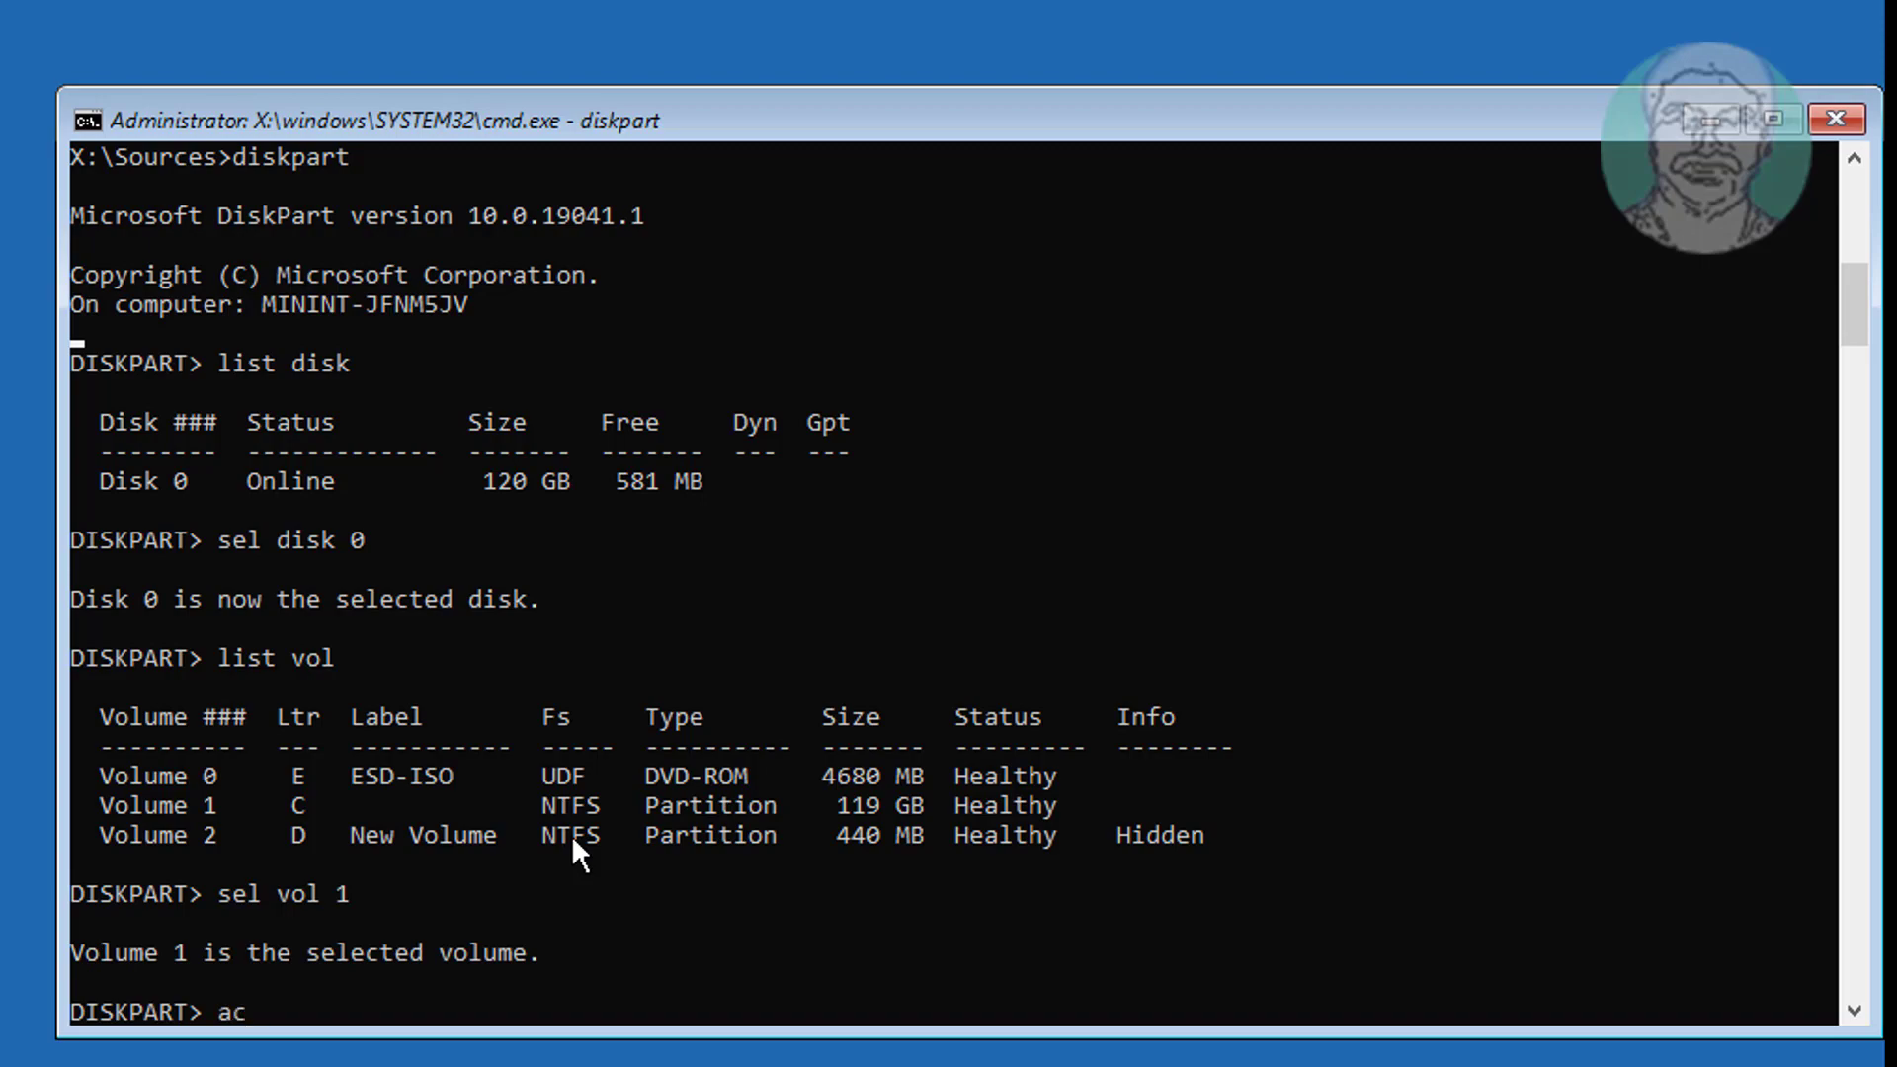
type("tive")
type("exit")
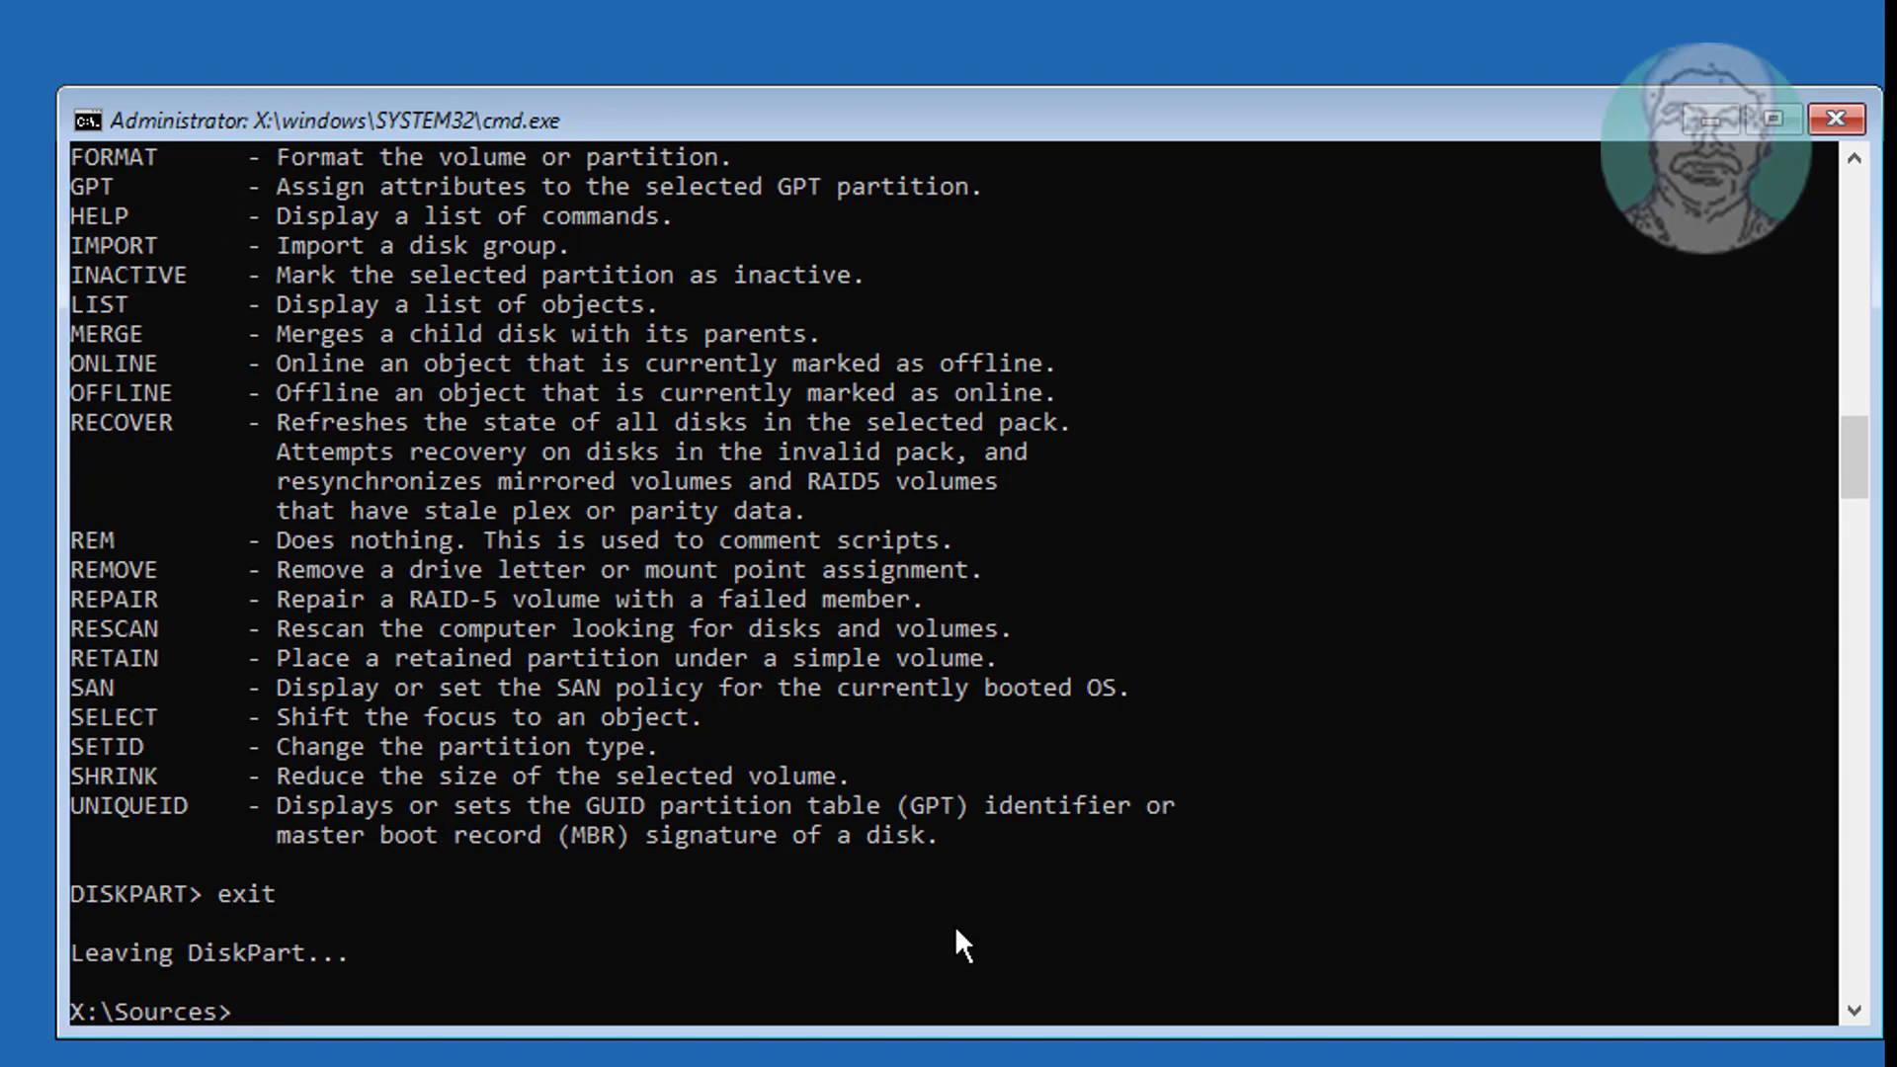
Run bcdboot c:\windows /s c: /f all to recreate the boot files, reporting success.
type("bcd")
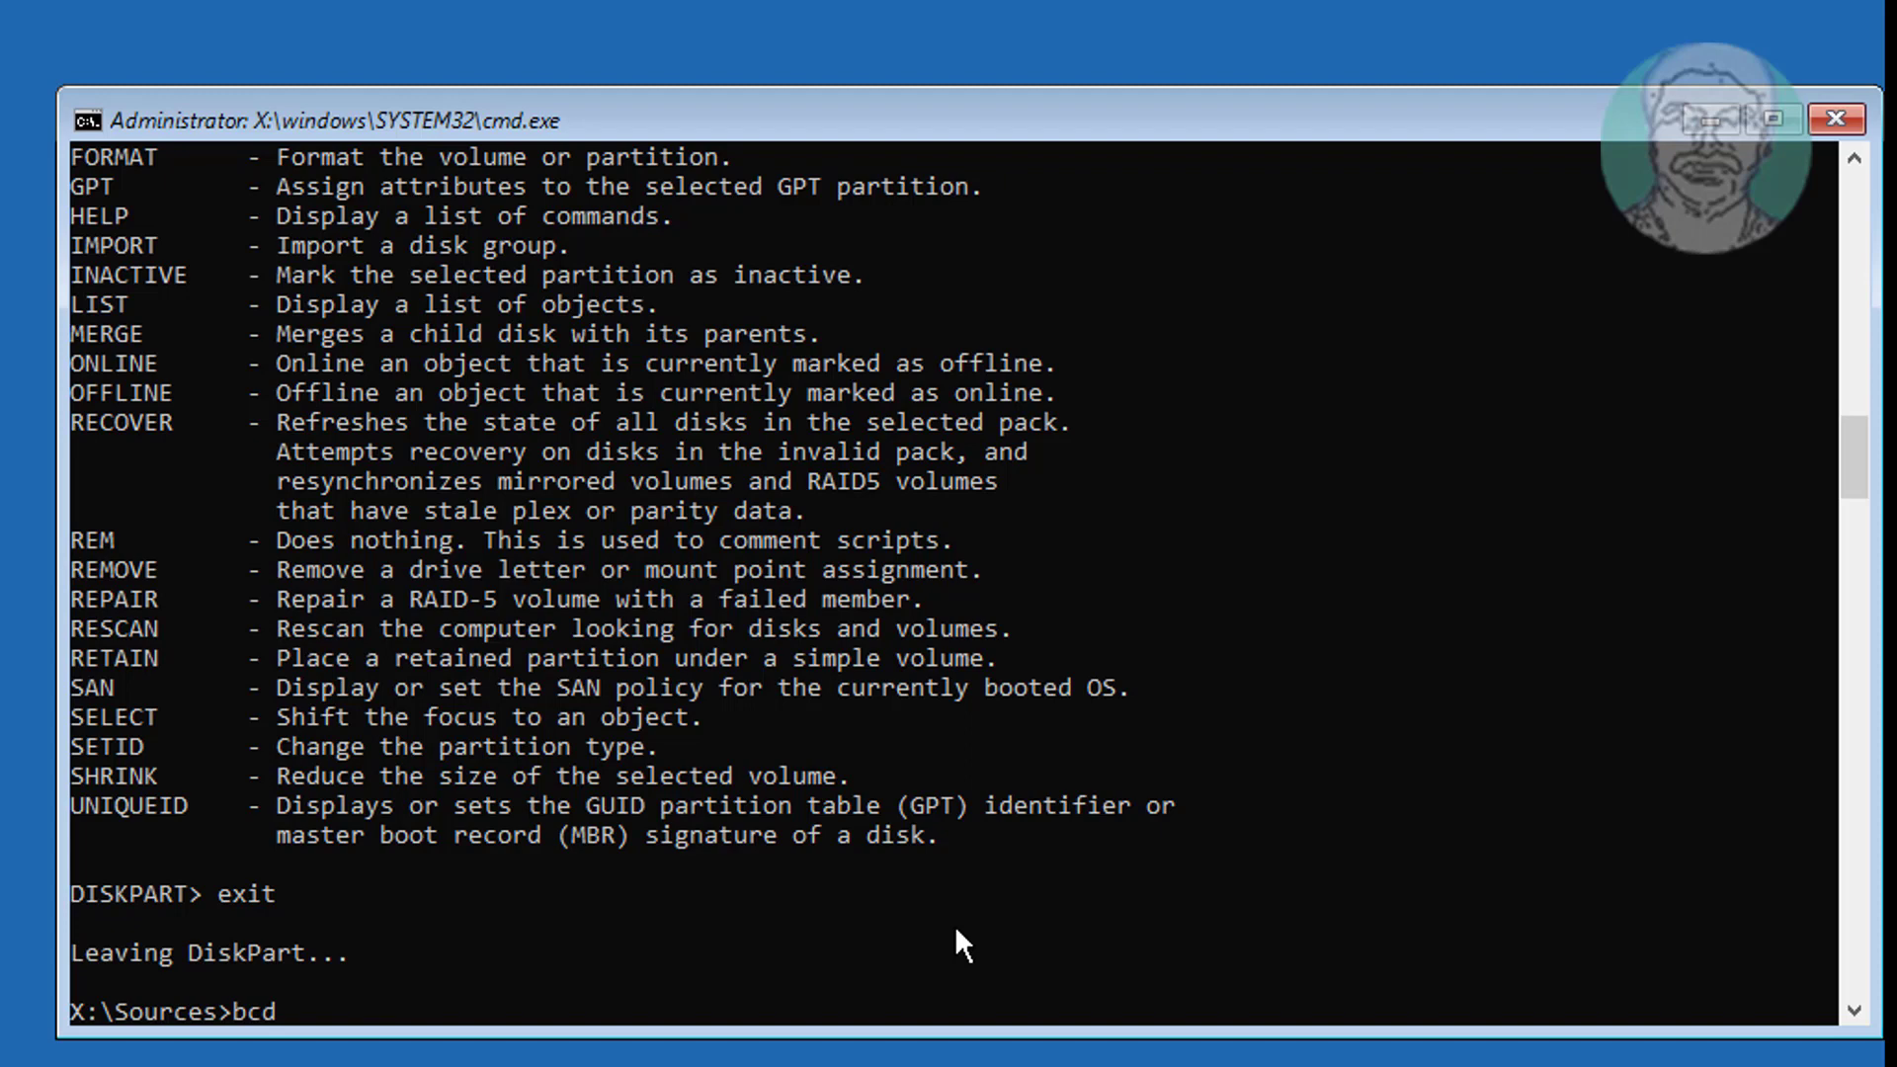
type("boot c")
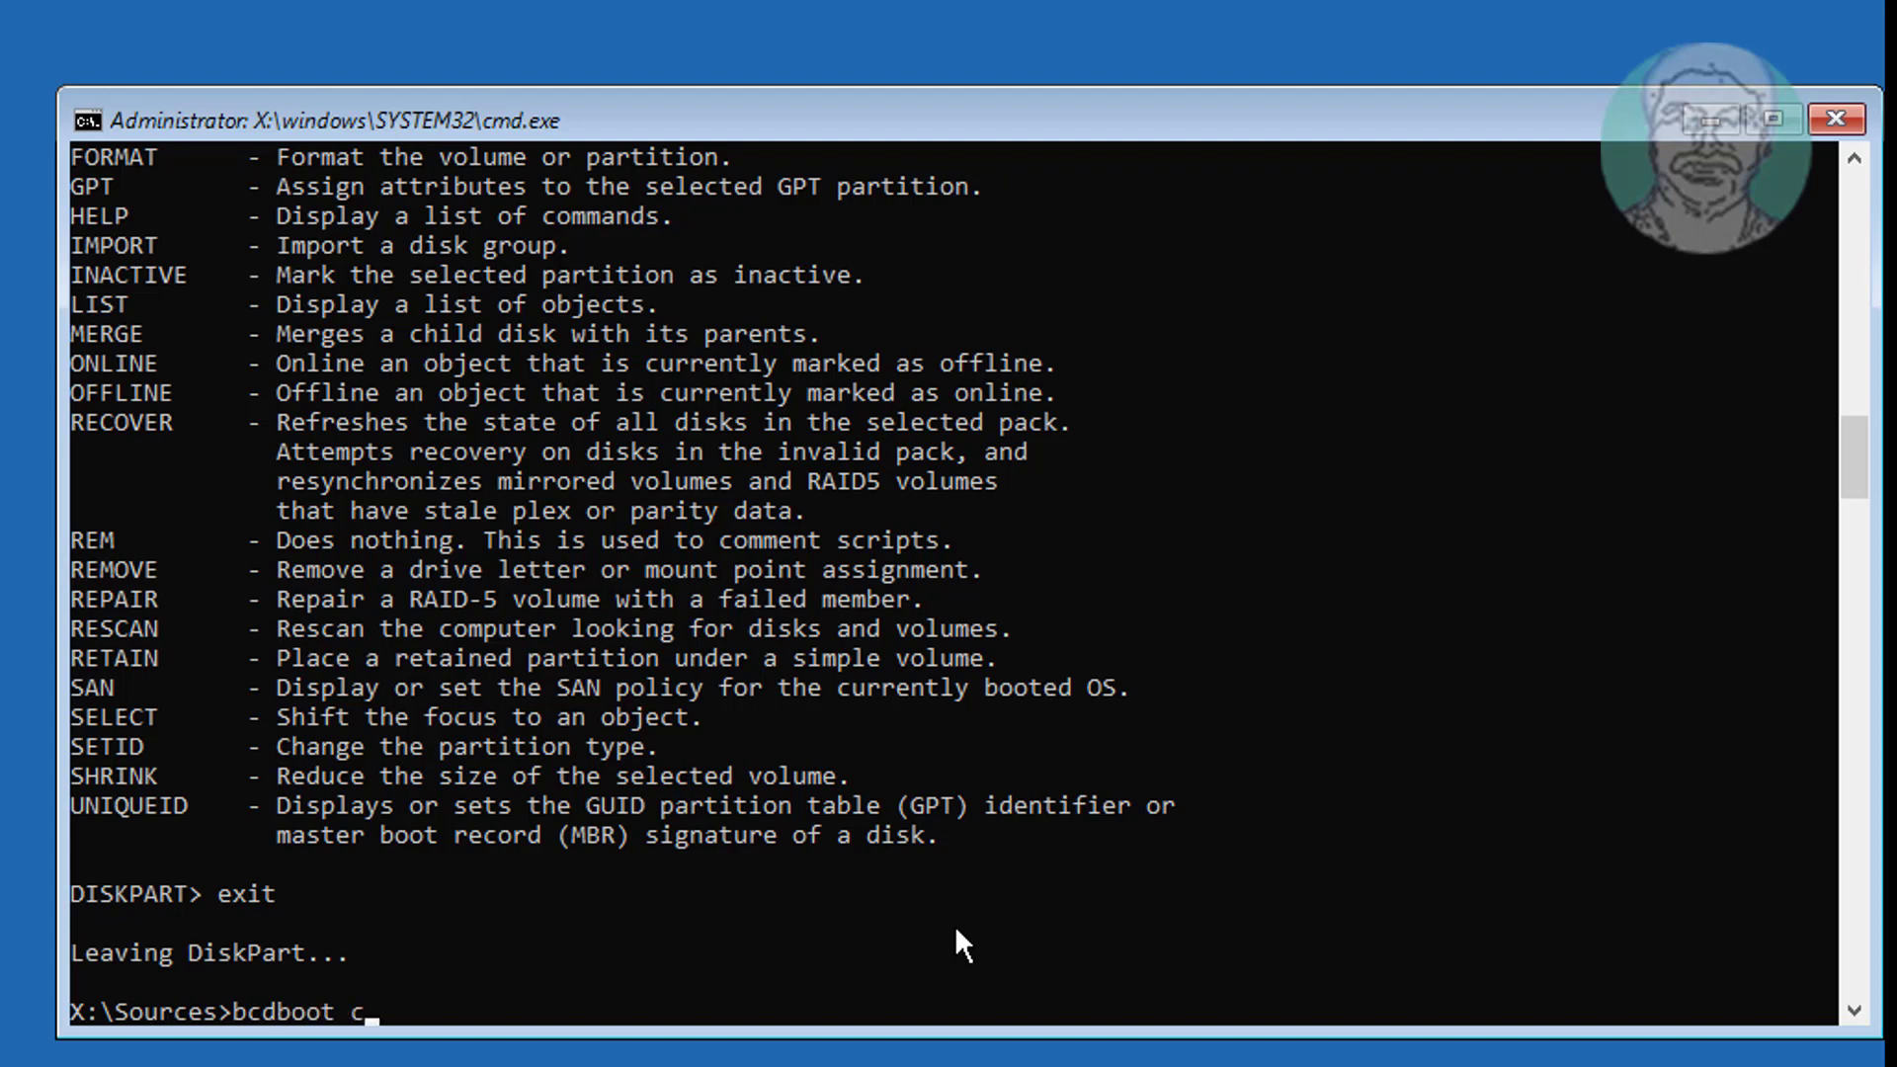
type(":")
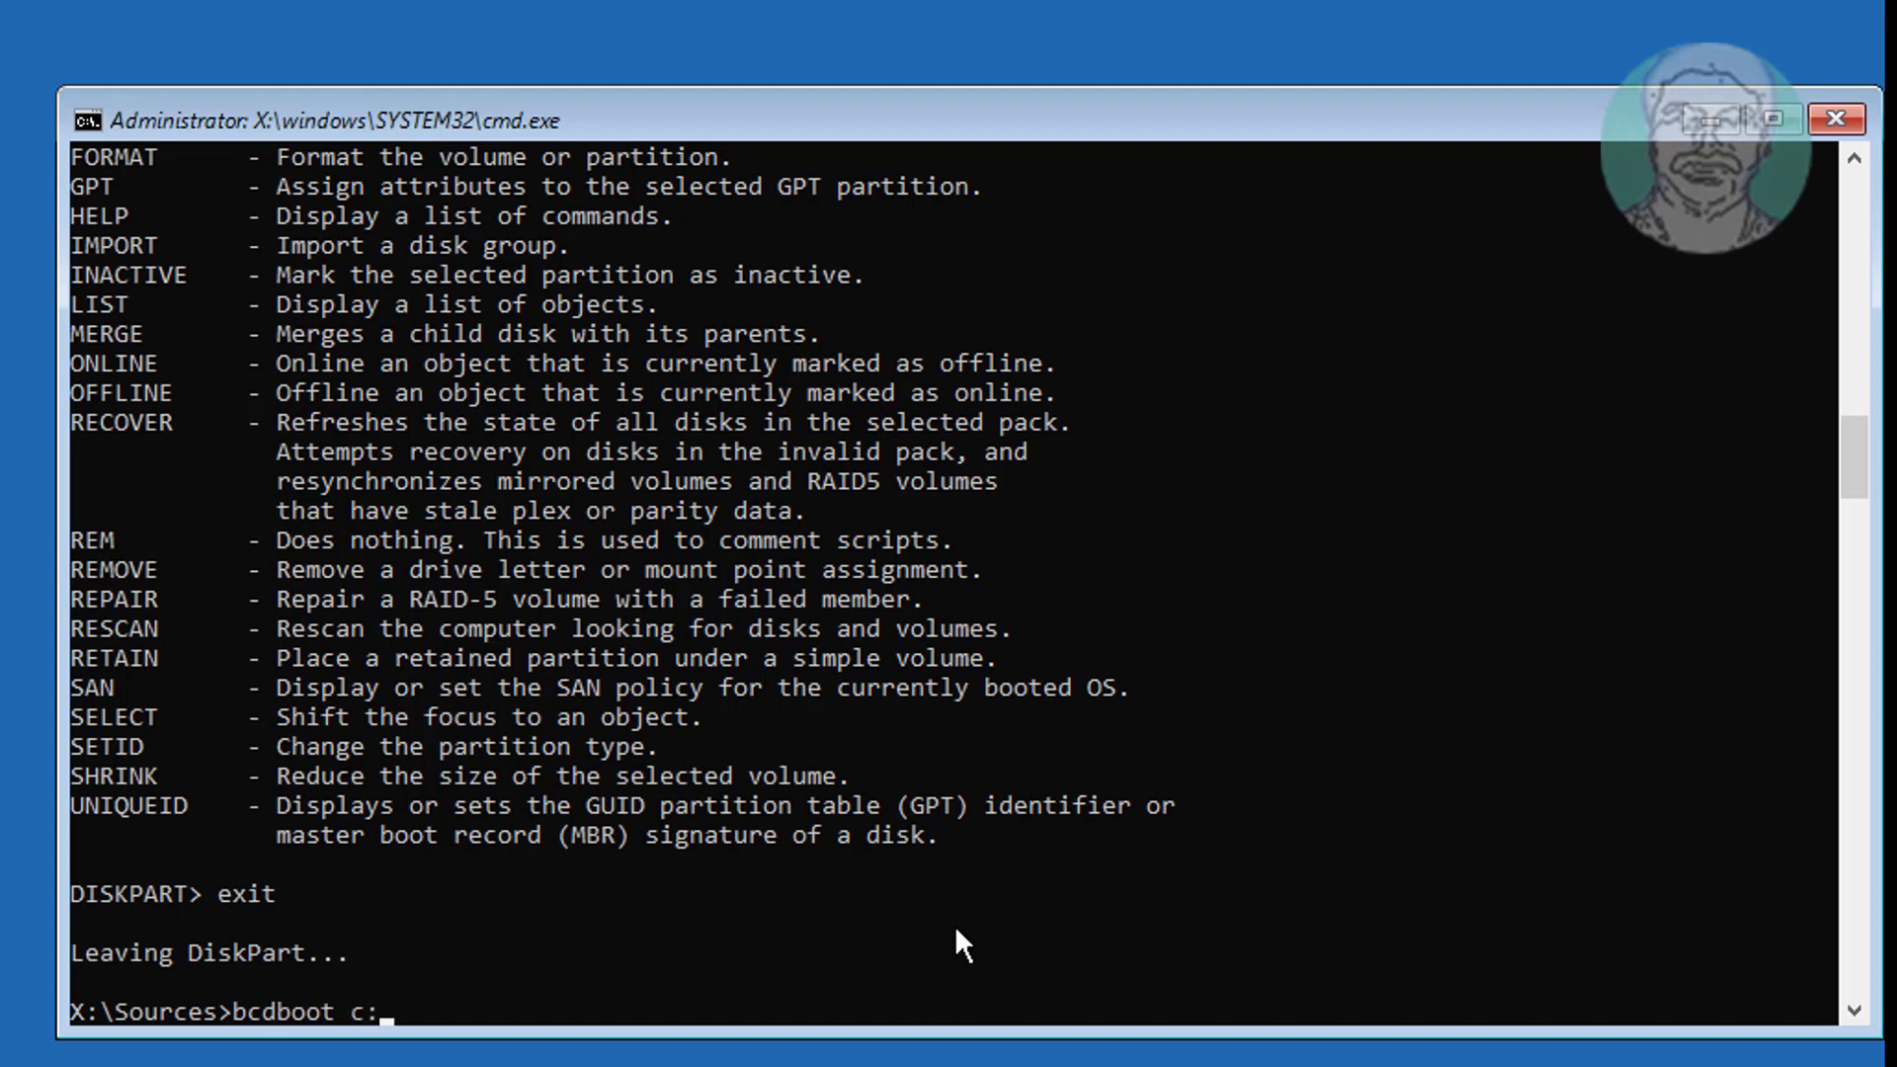
type("\\windows")
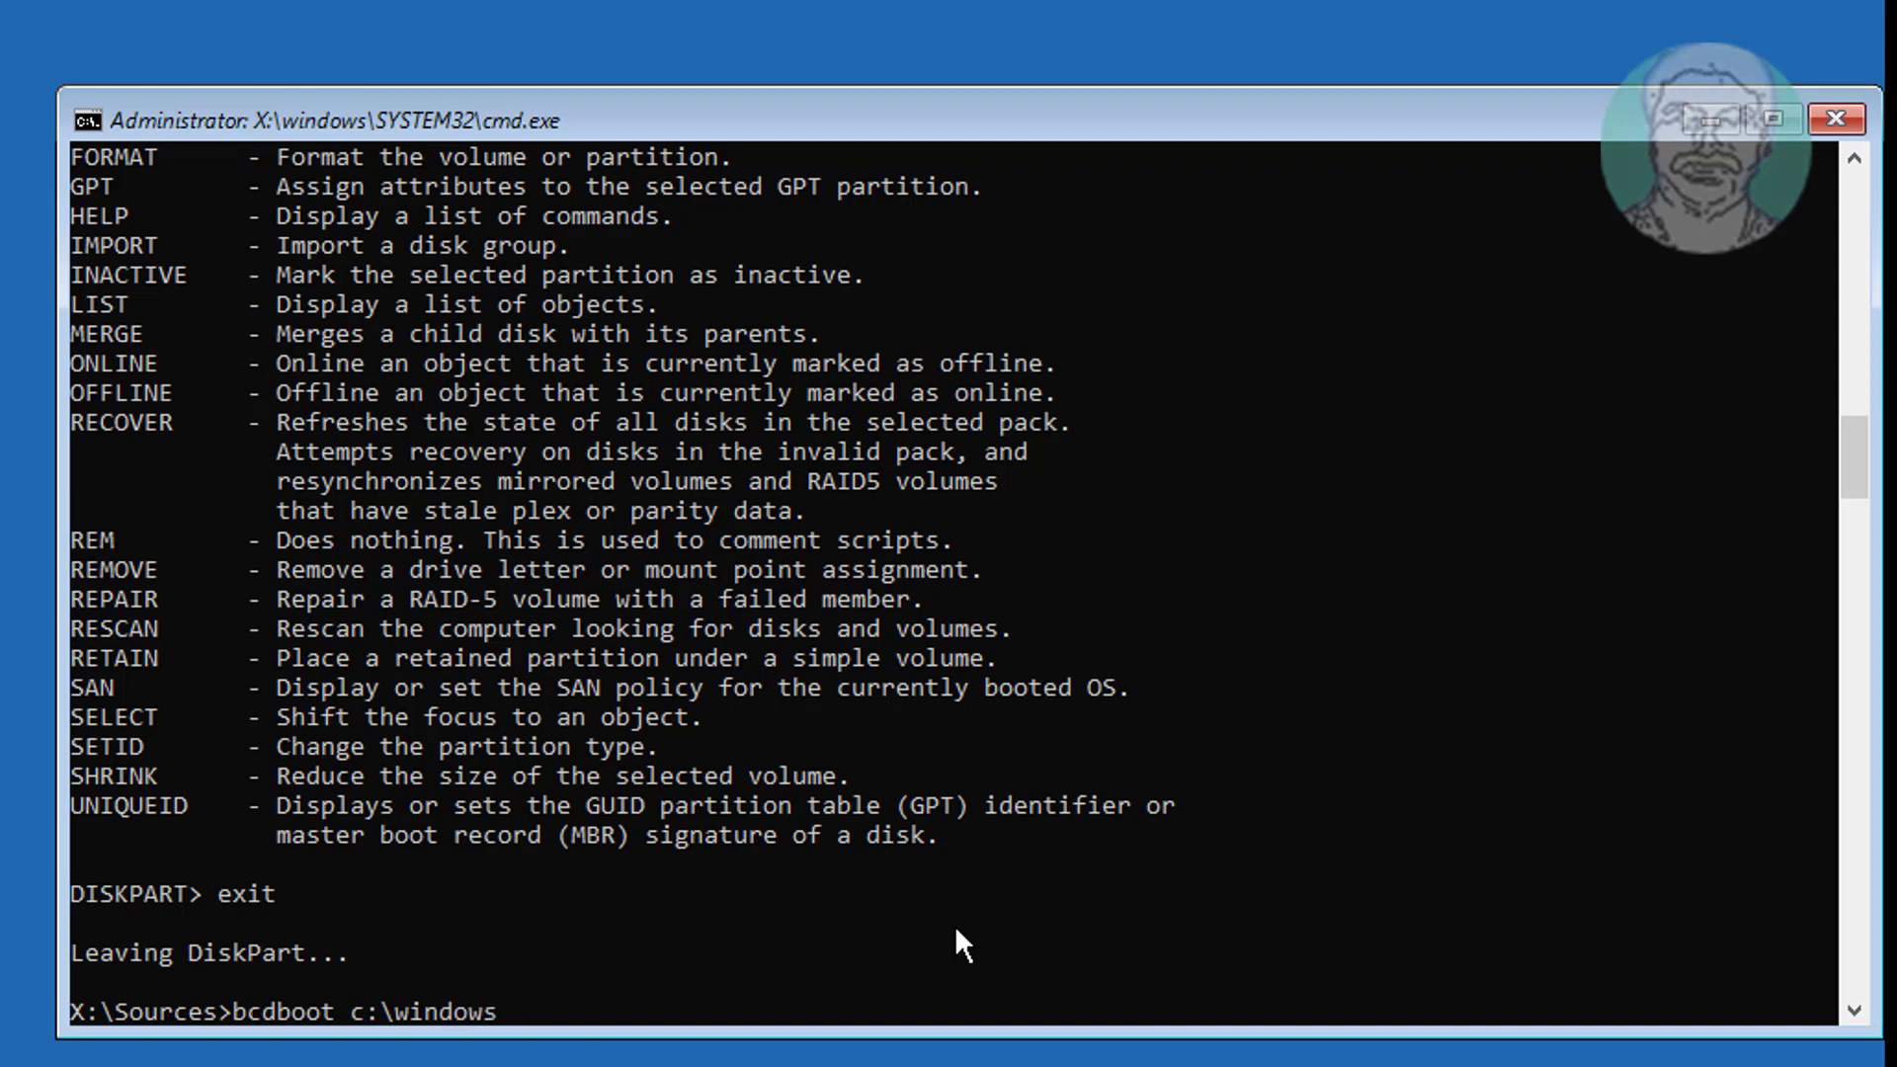
type("/s c: /f all")
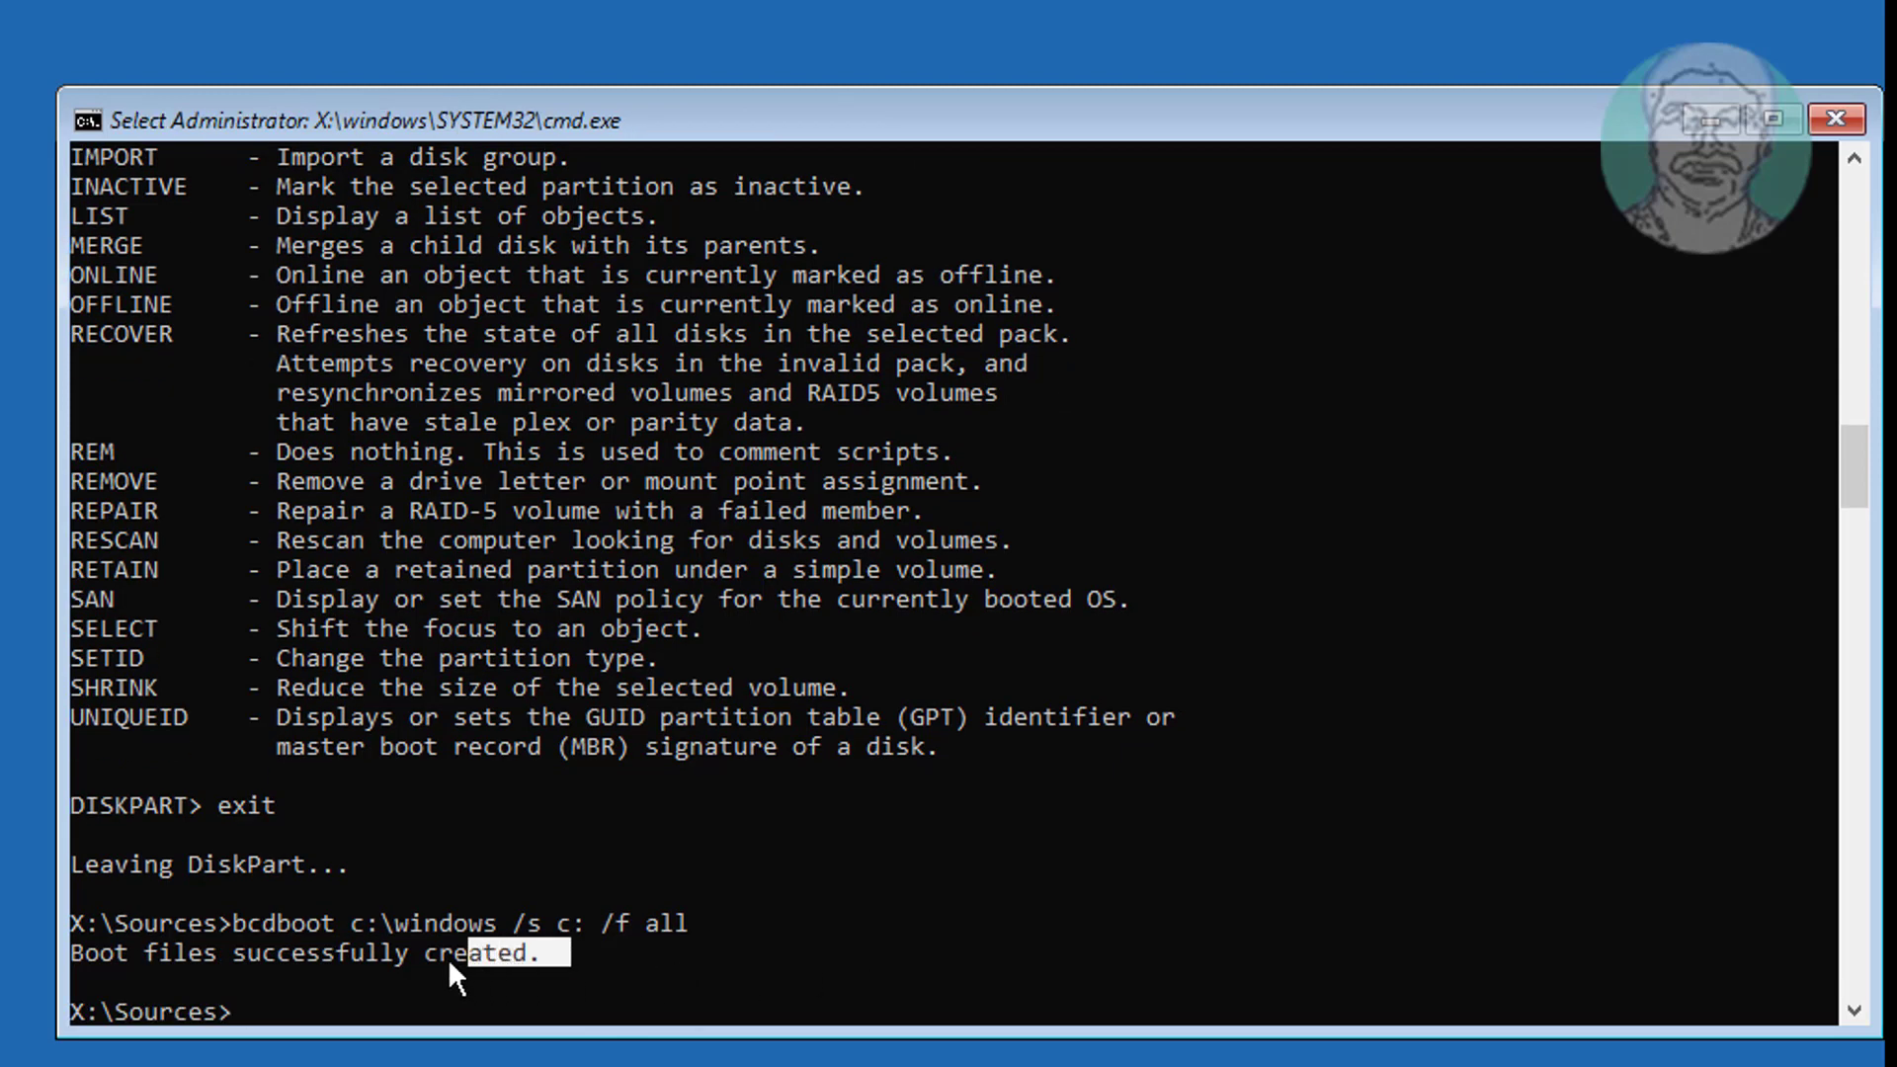
type("e")
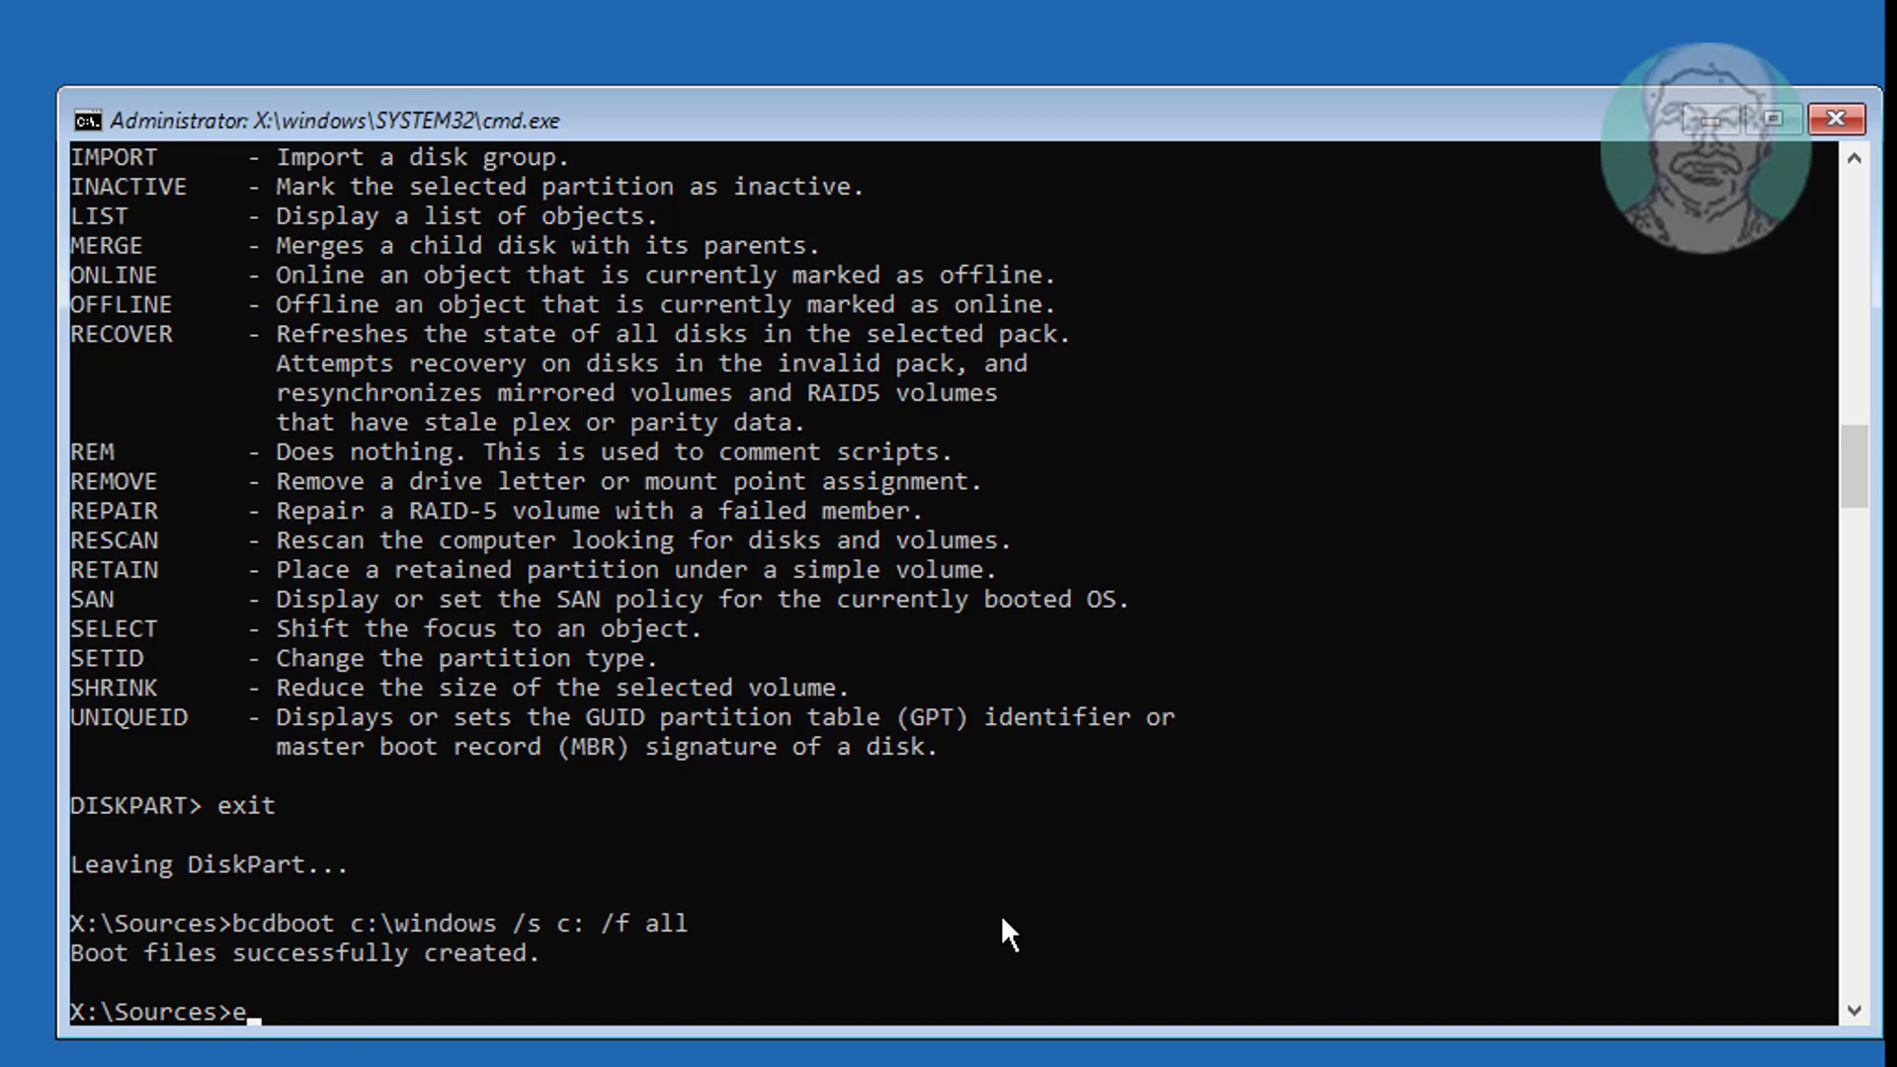